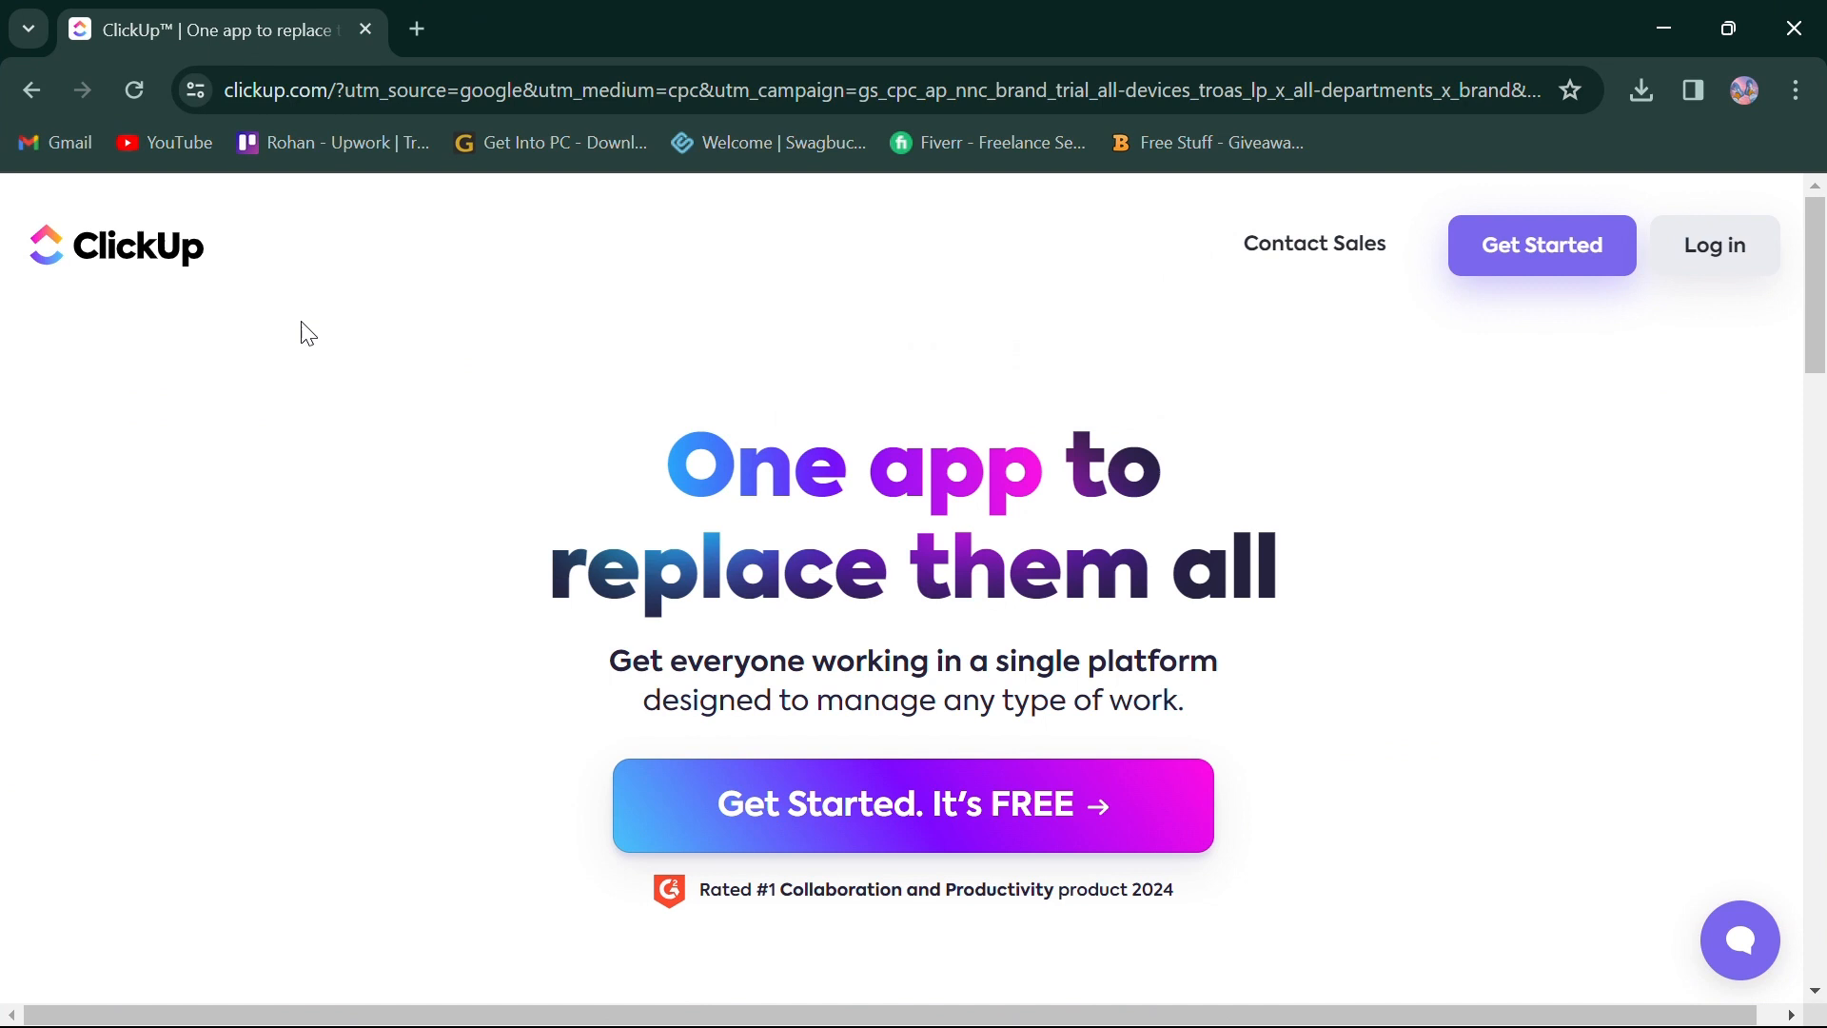
mouse_move(158, 291)
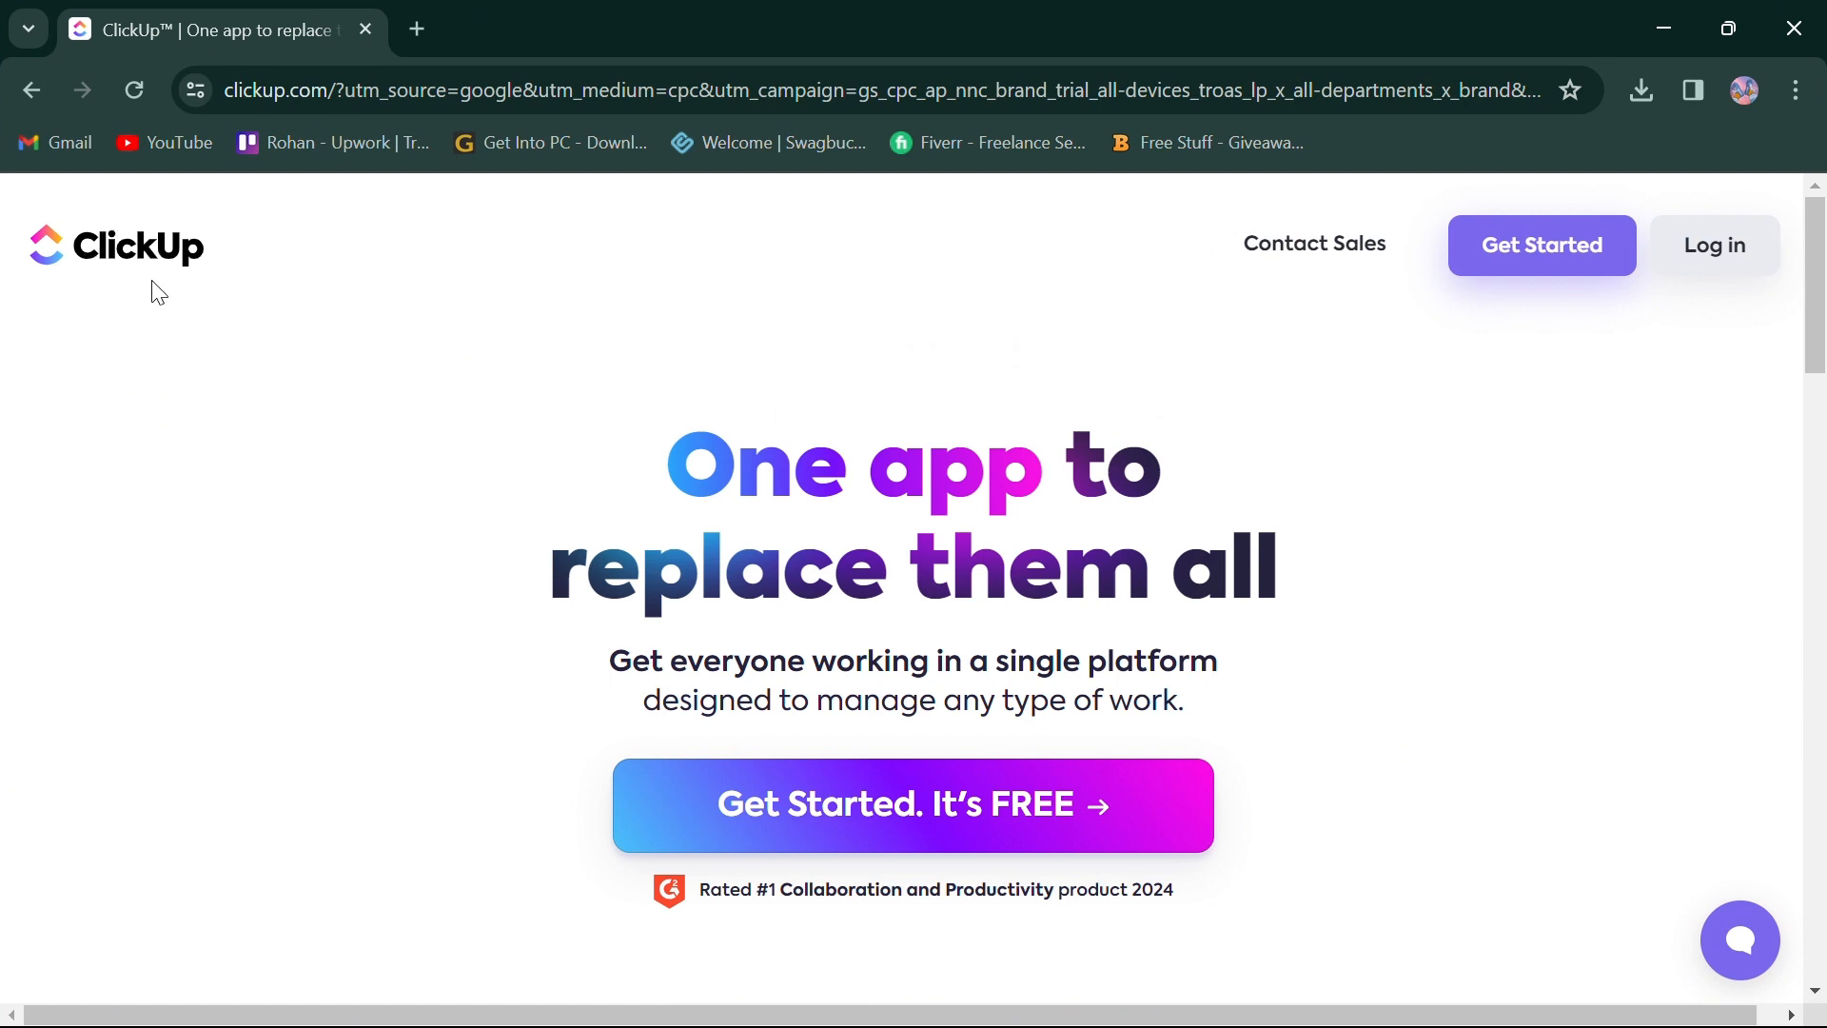
- Scroll through ClickUp's feature cards down to the footer with App Store and Google Play badges
scroll(down, 3)
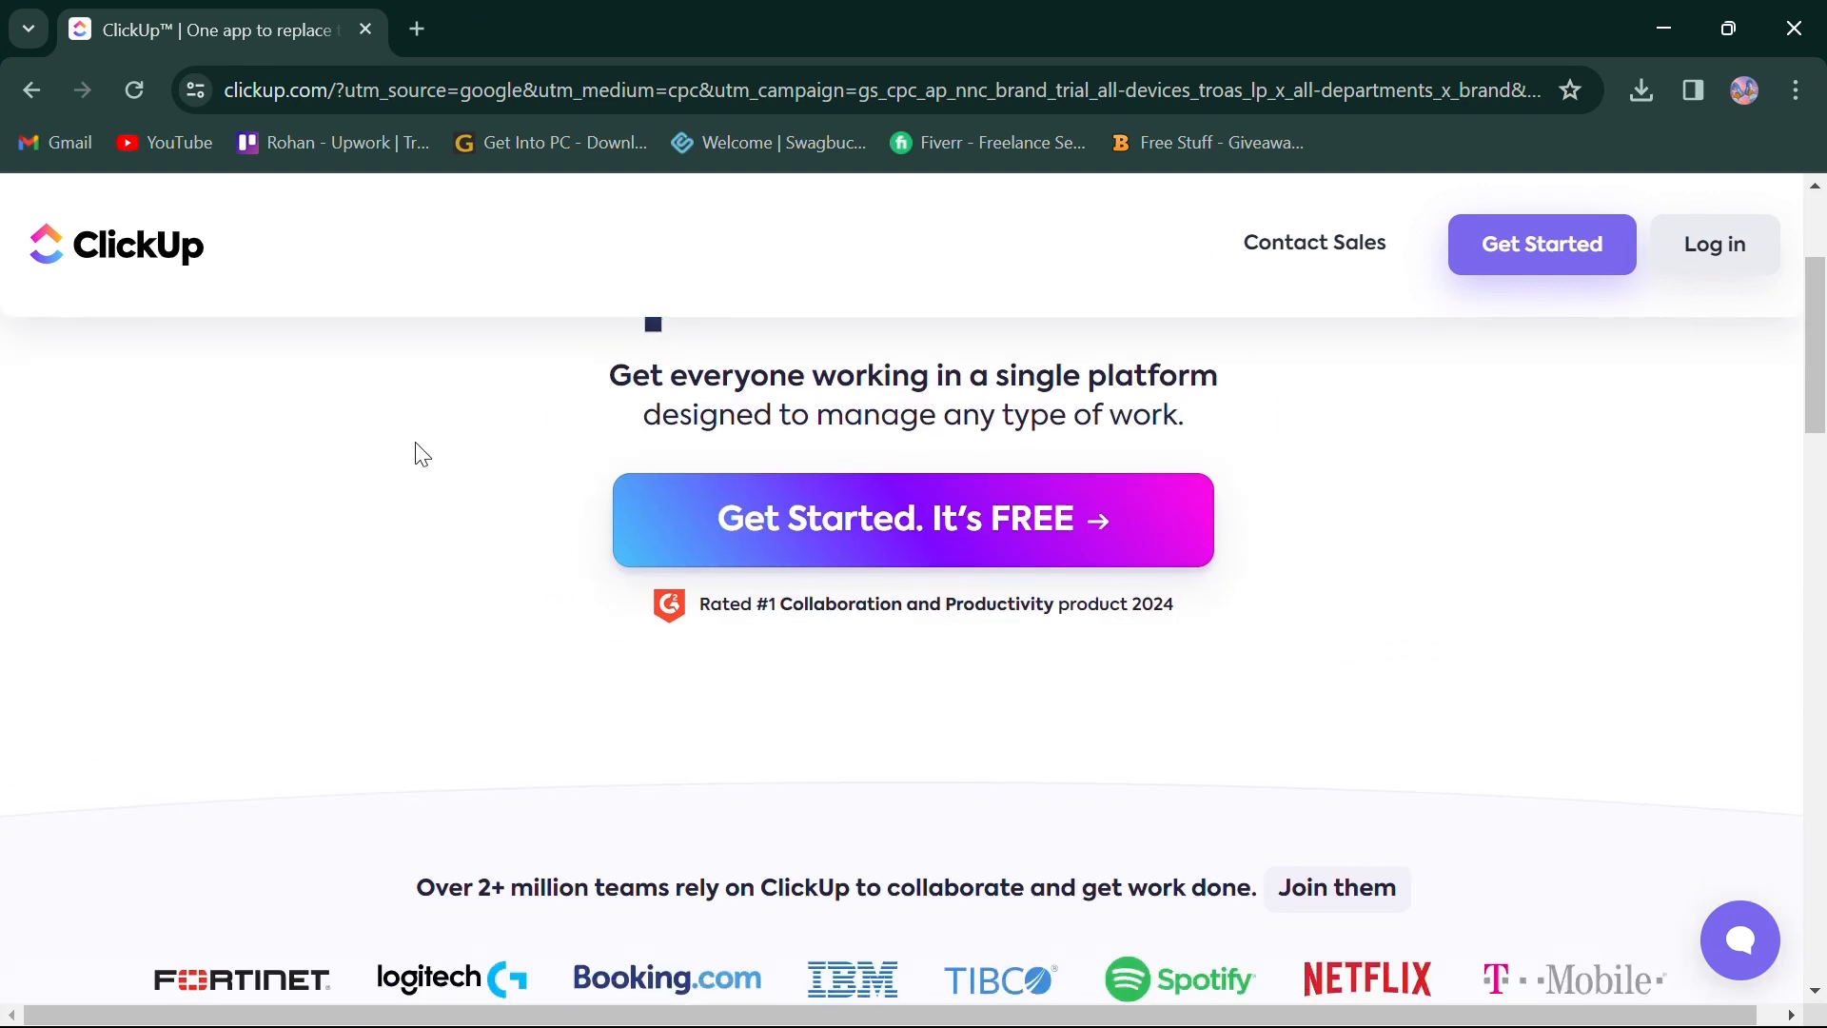
scroll(down, 3)
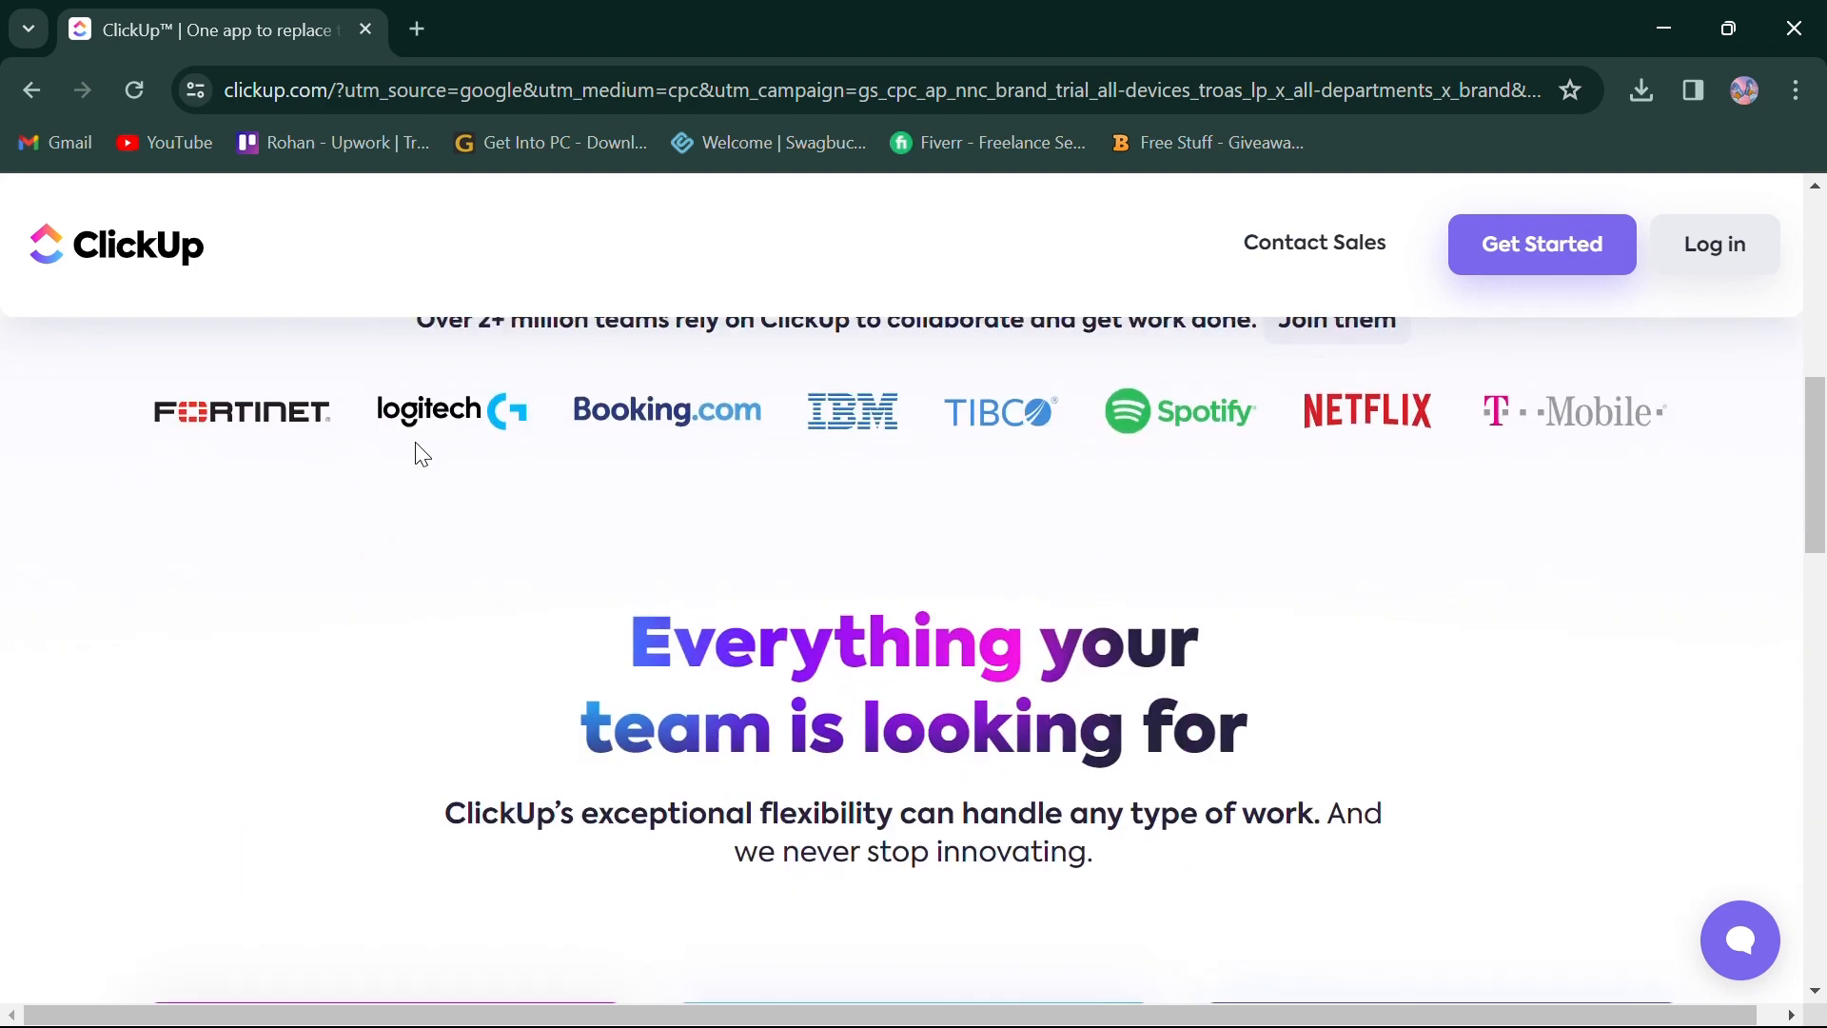
scroll(down, 3)
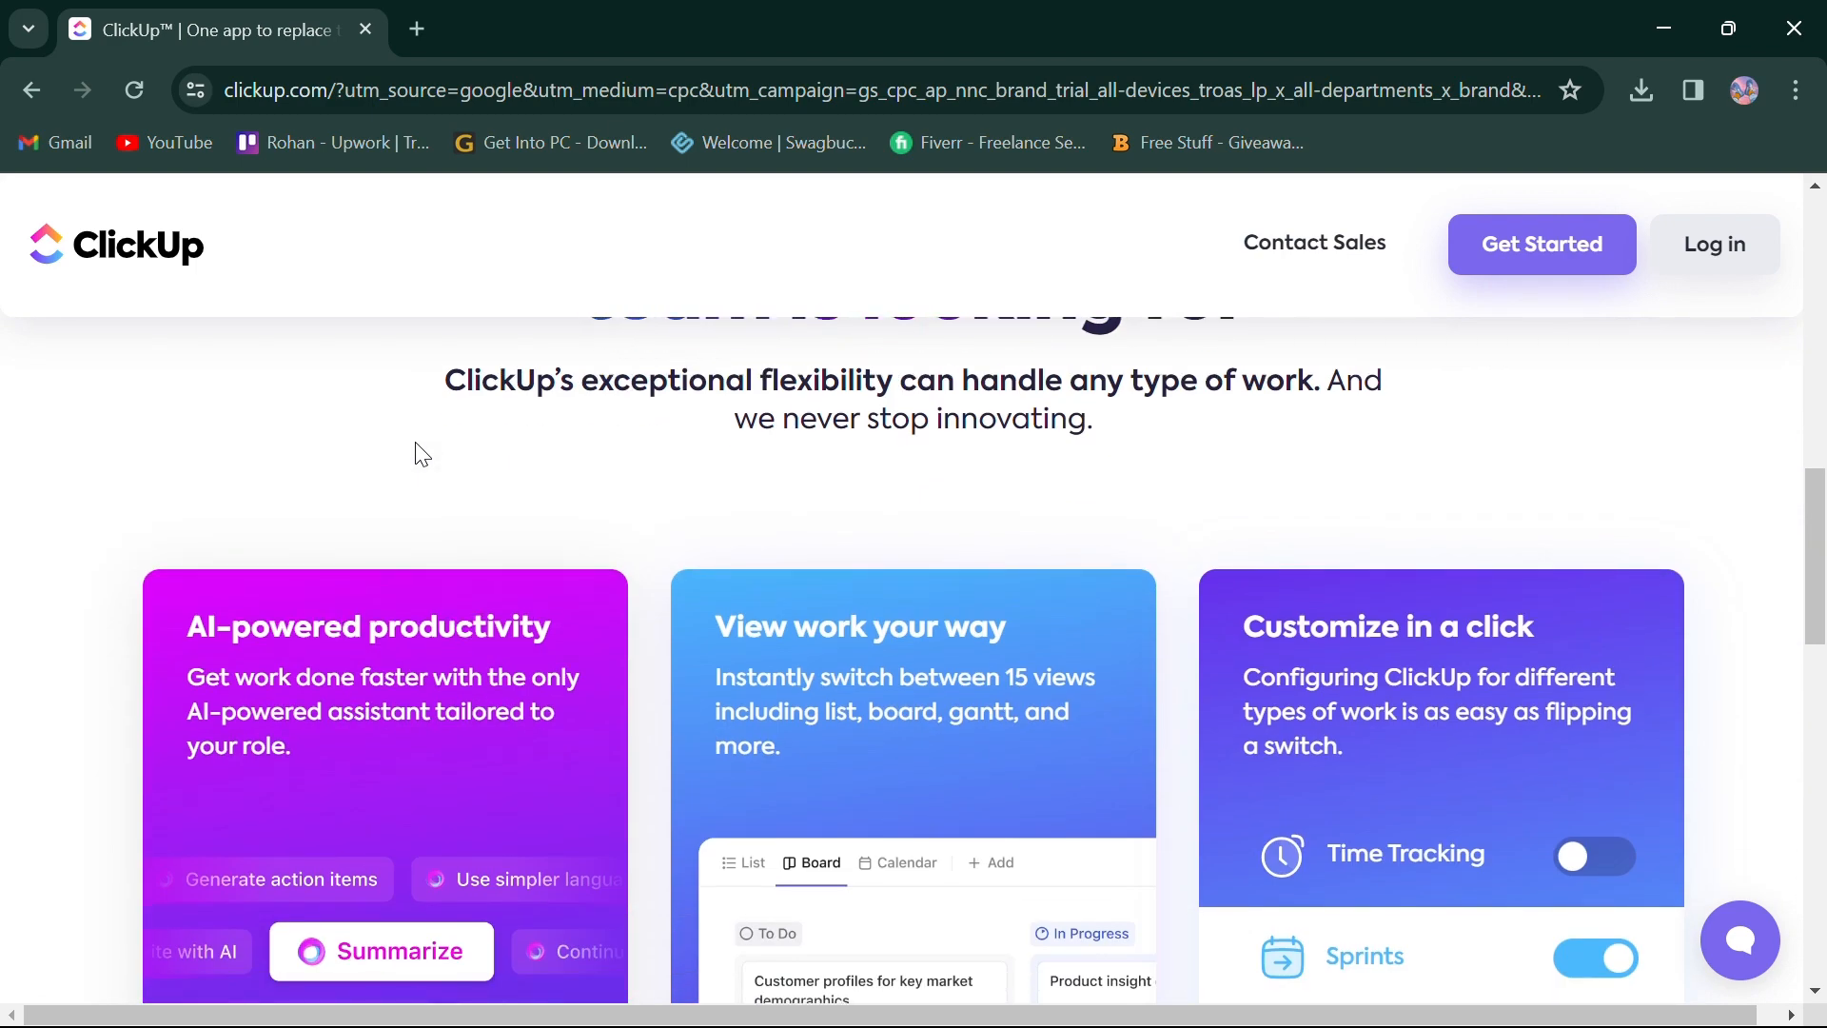
scroll(down, 3)
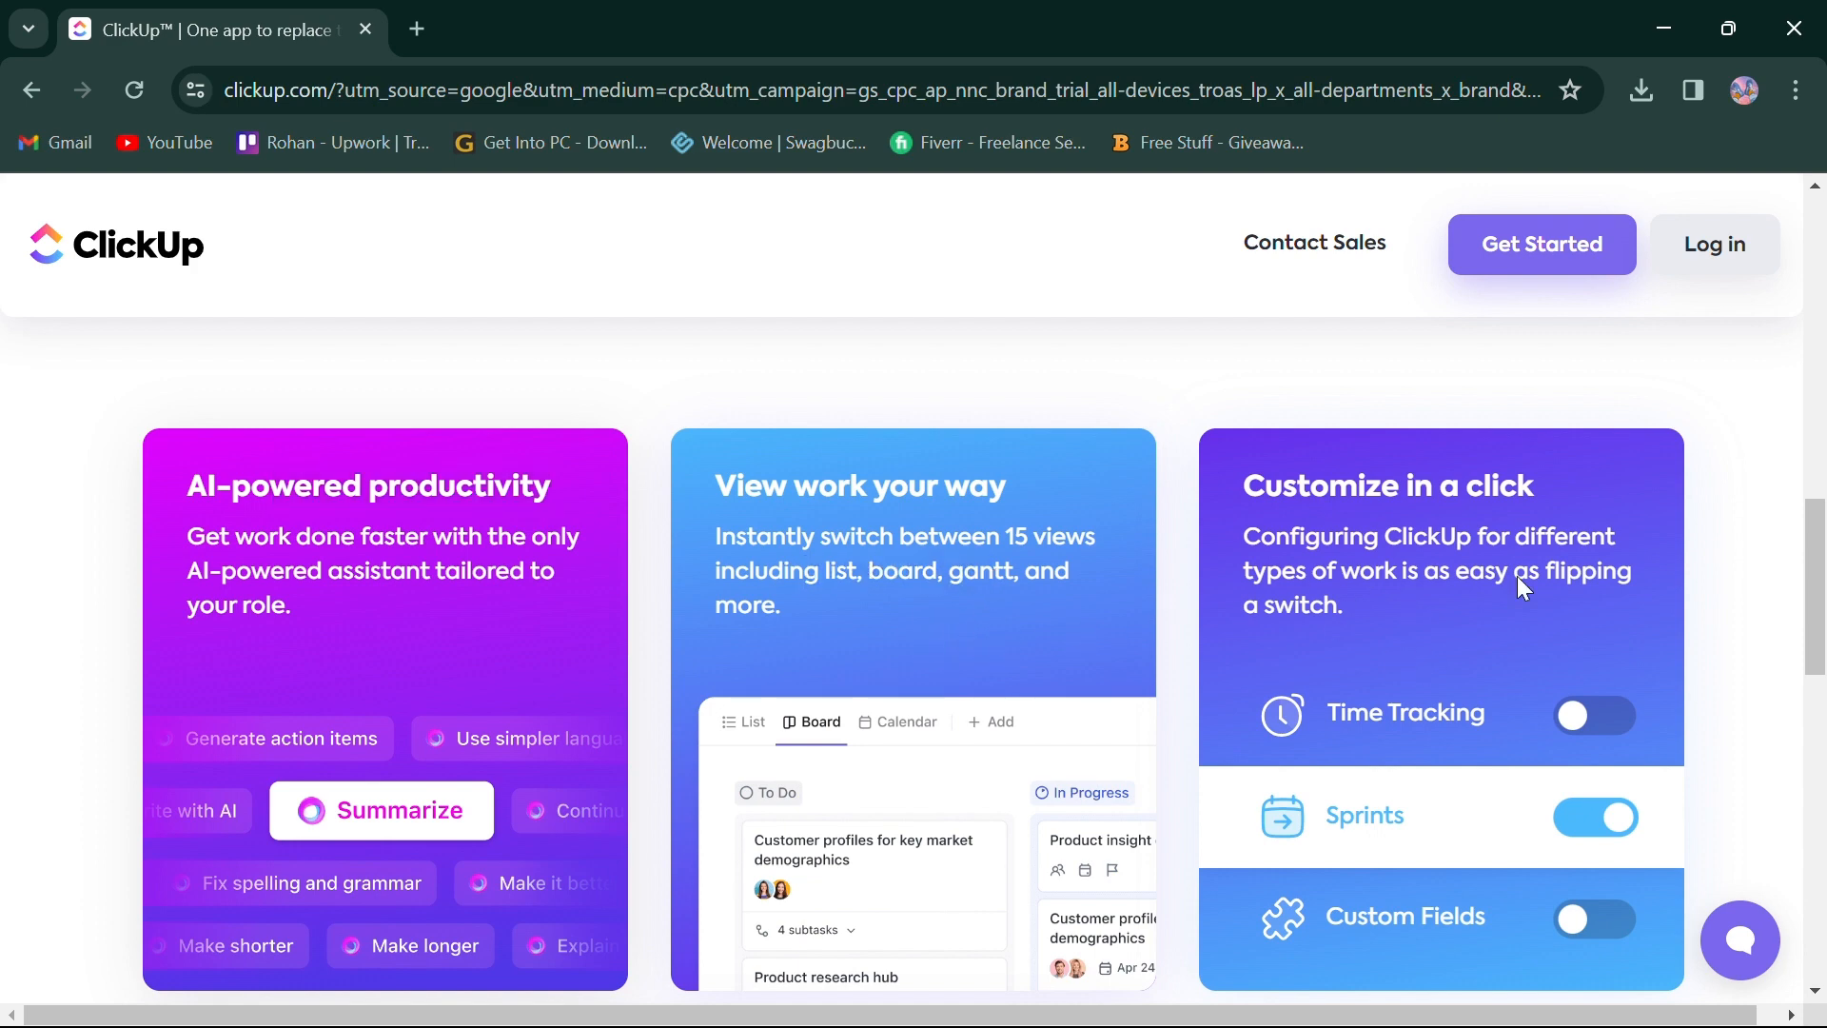
scroll(down, 3)
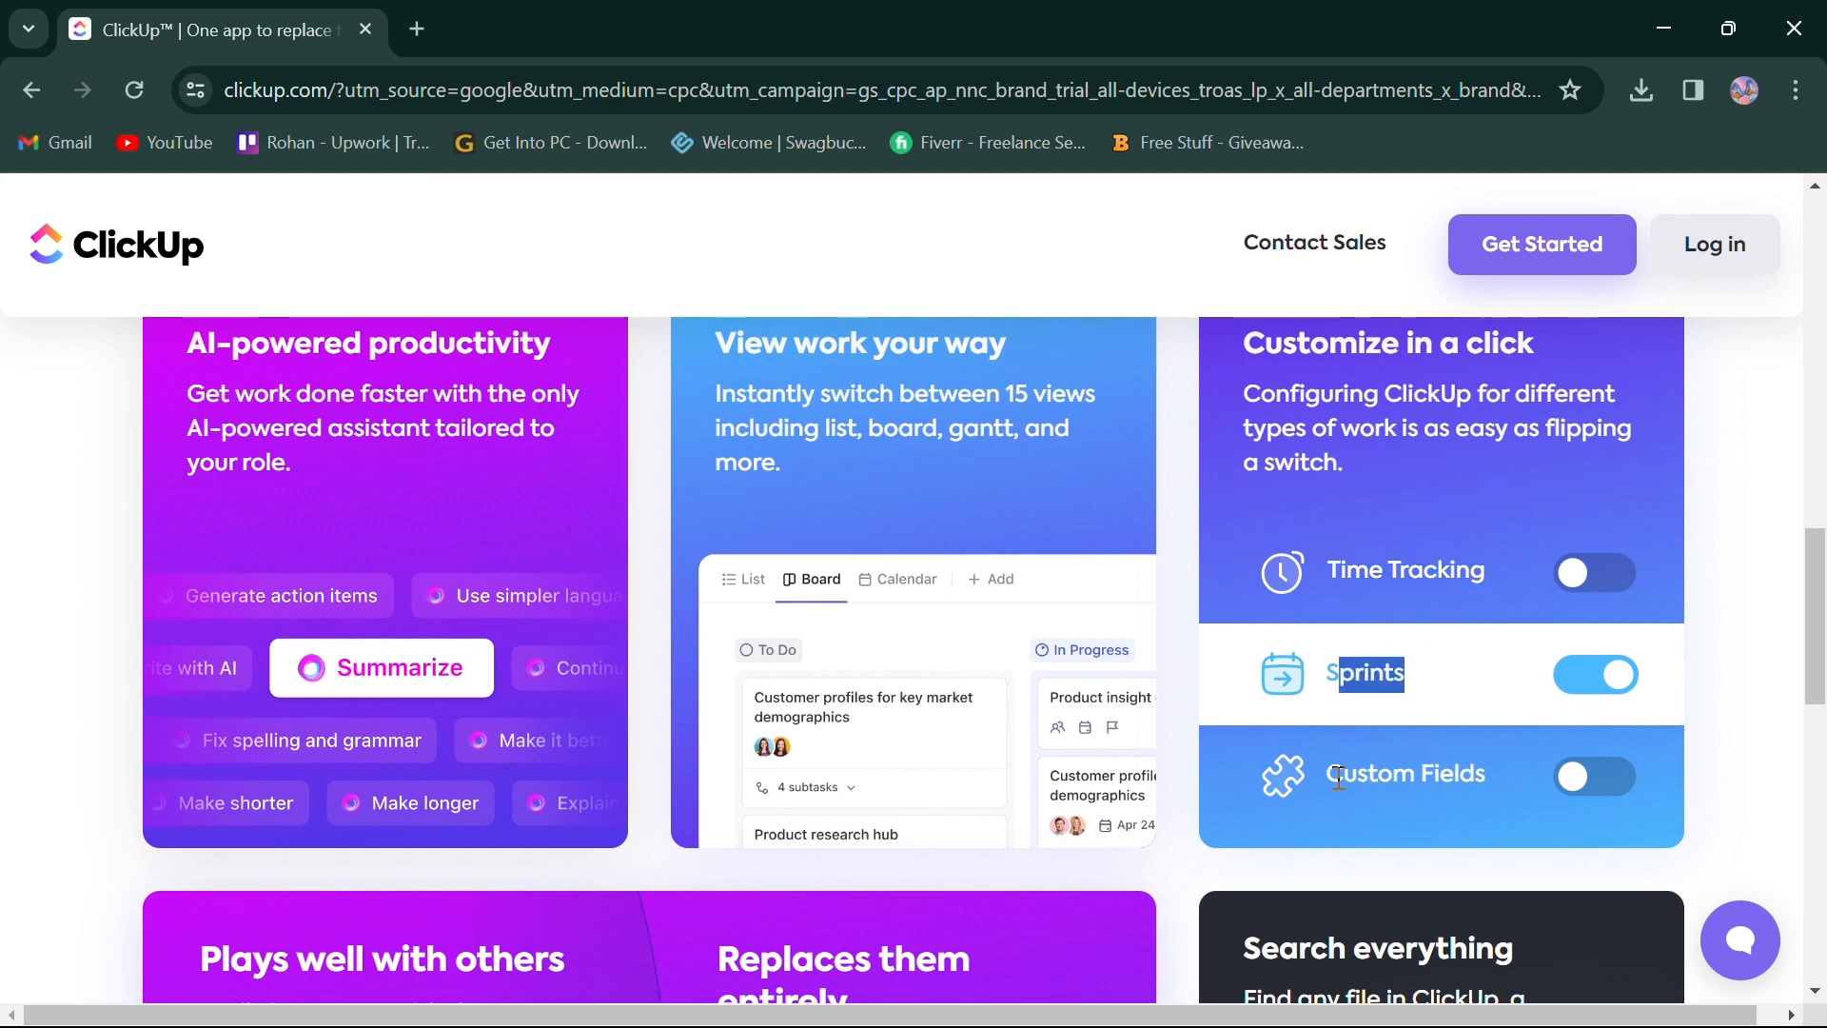
scroll(down, 3)
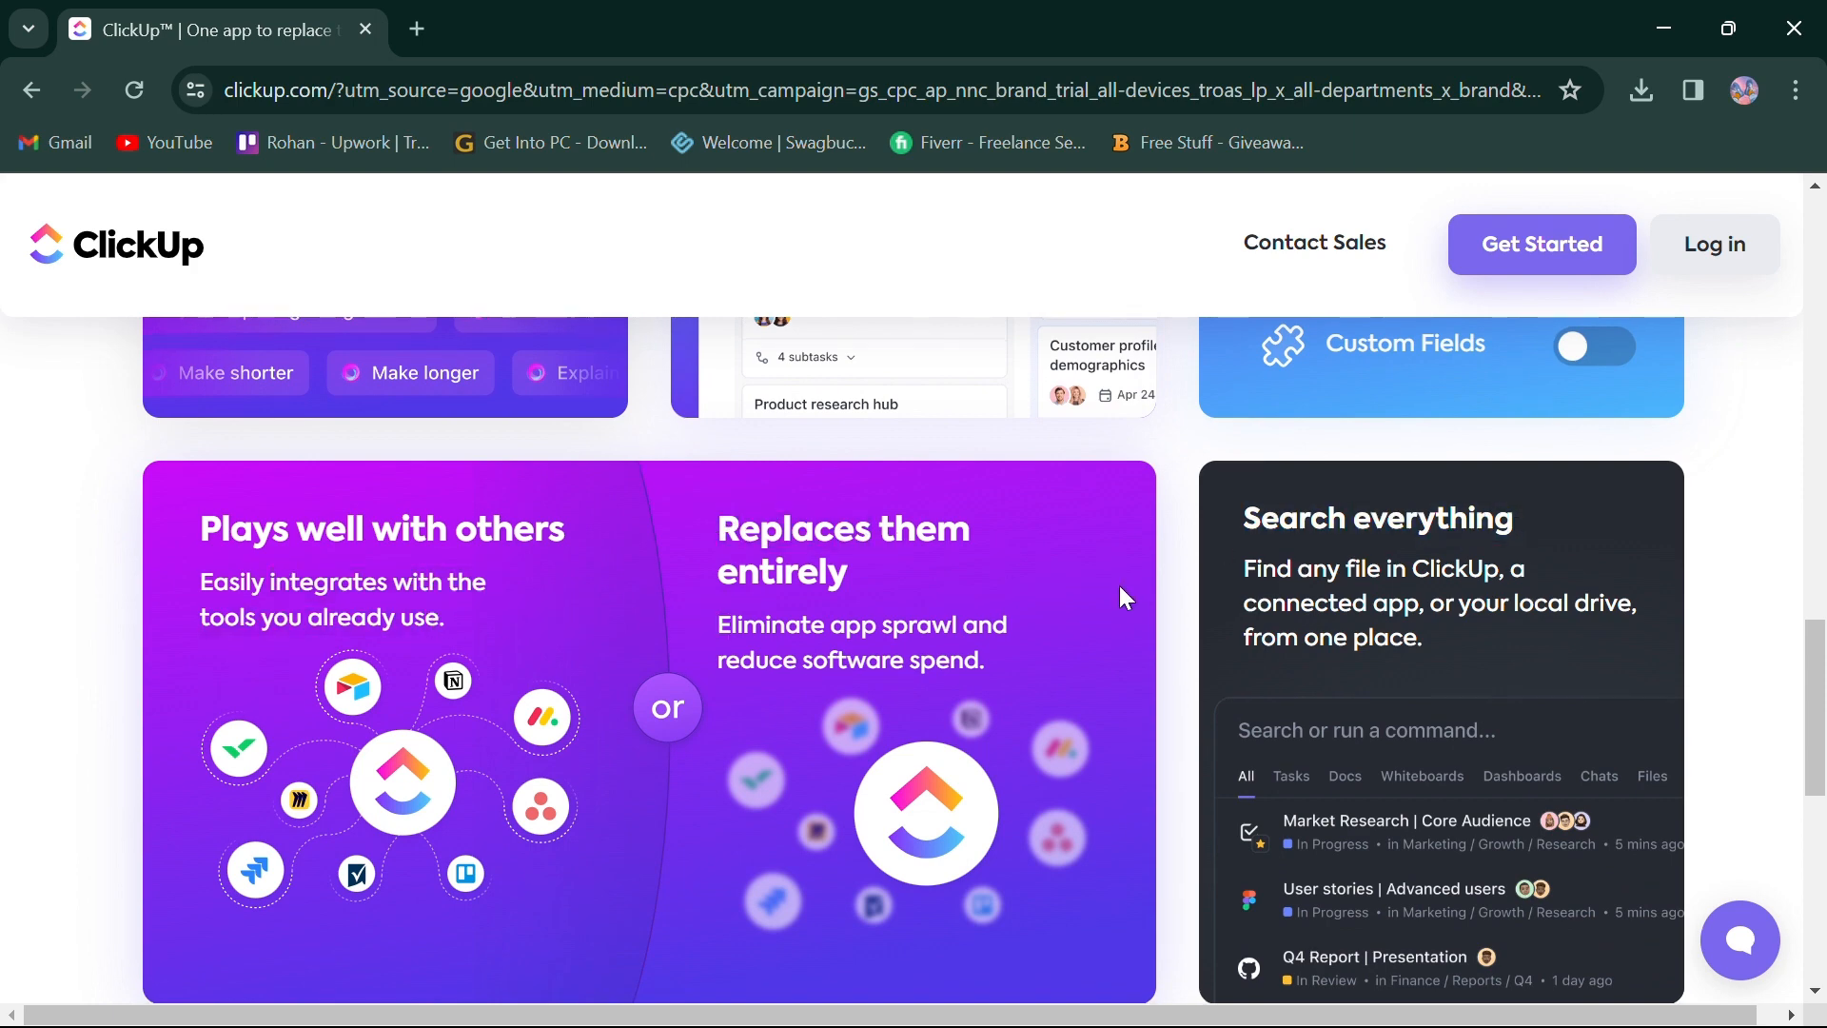
scroll(down, 3)
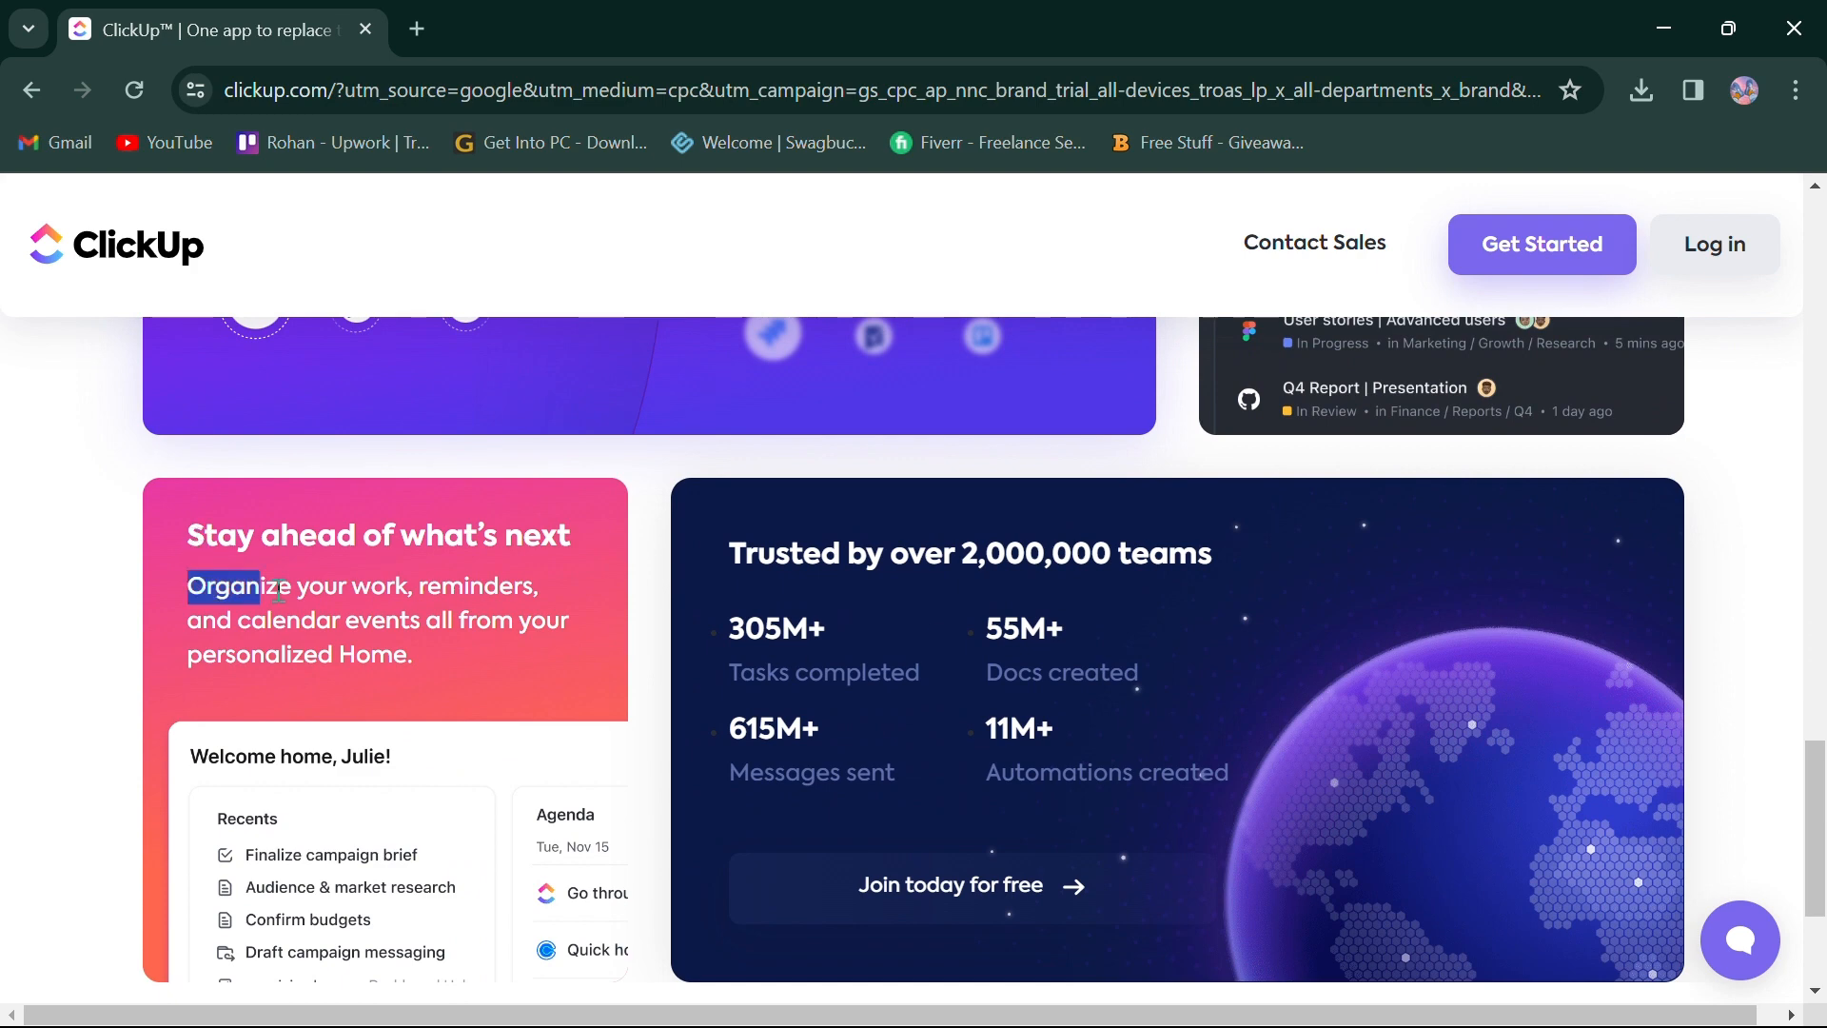
scroll(down, 3)
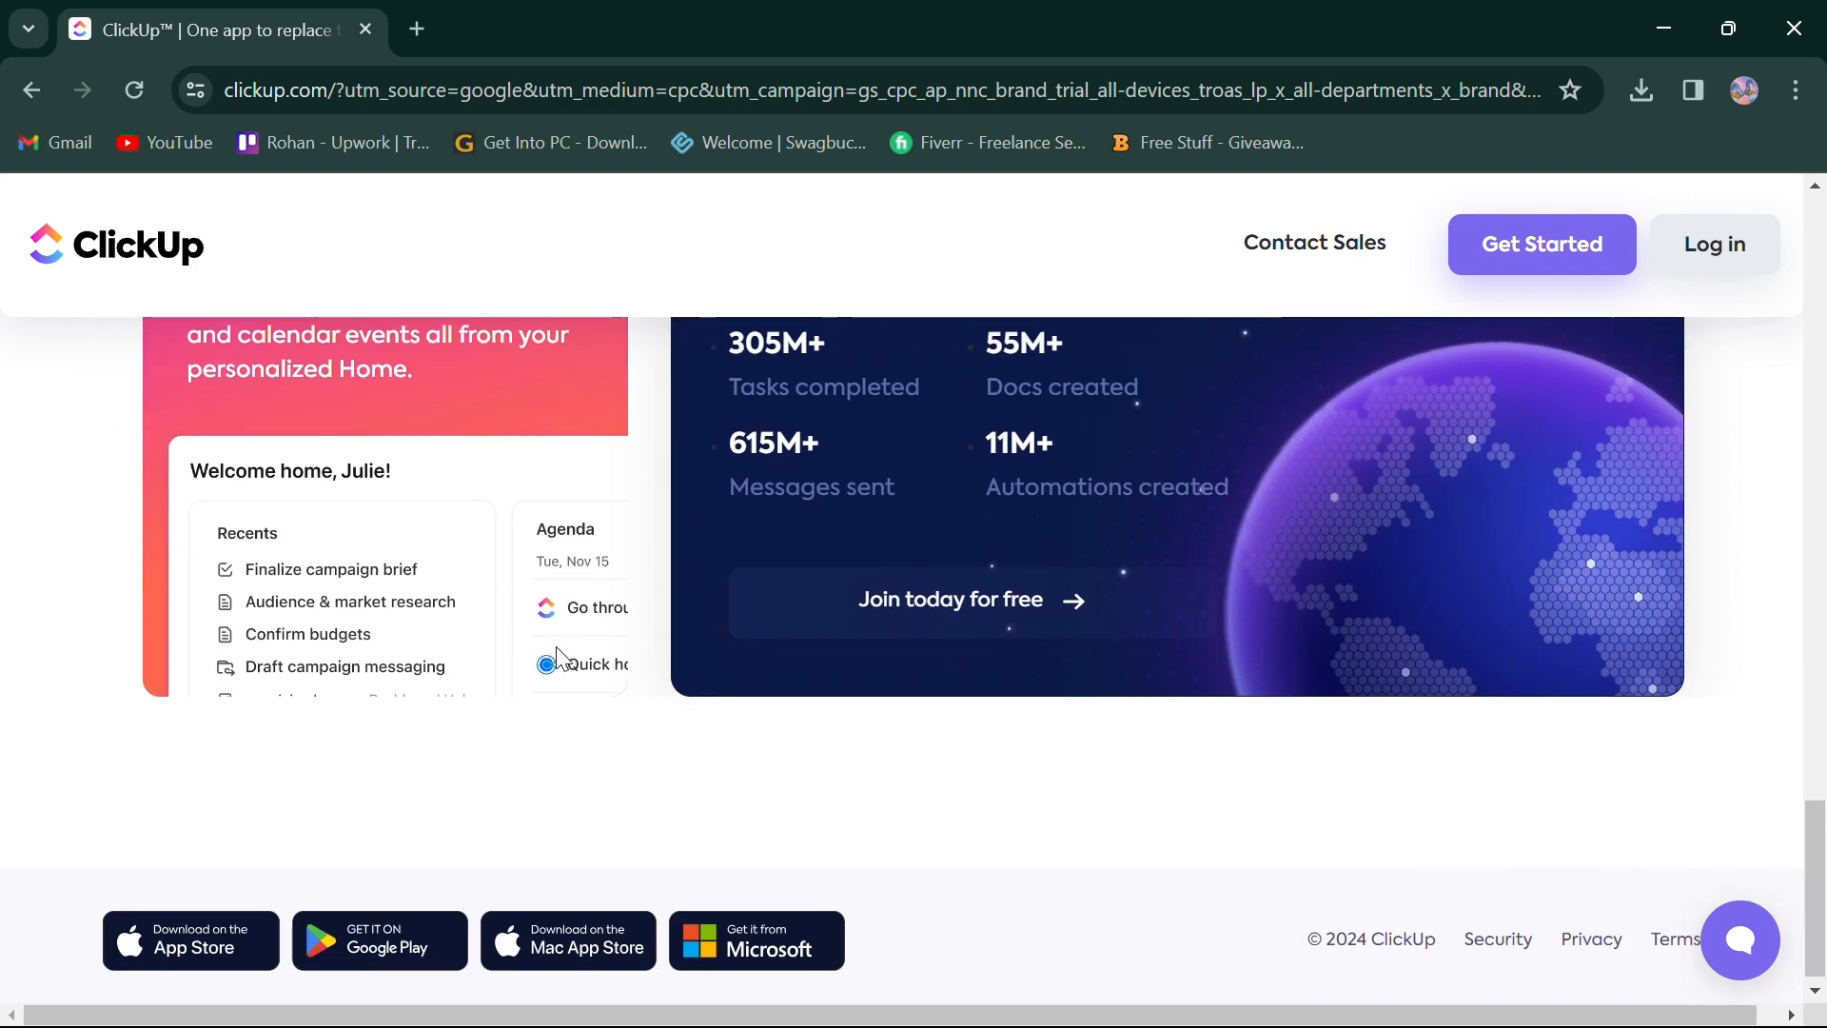
scroll(up, 3)
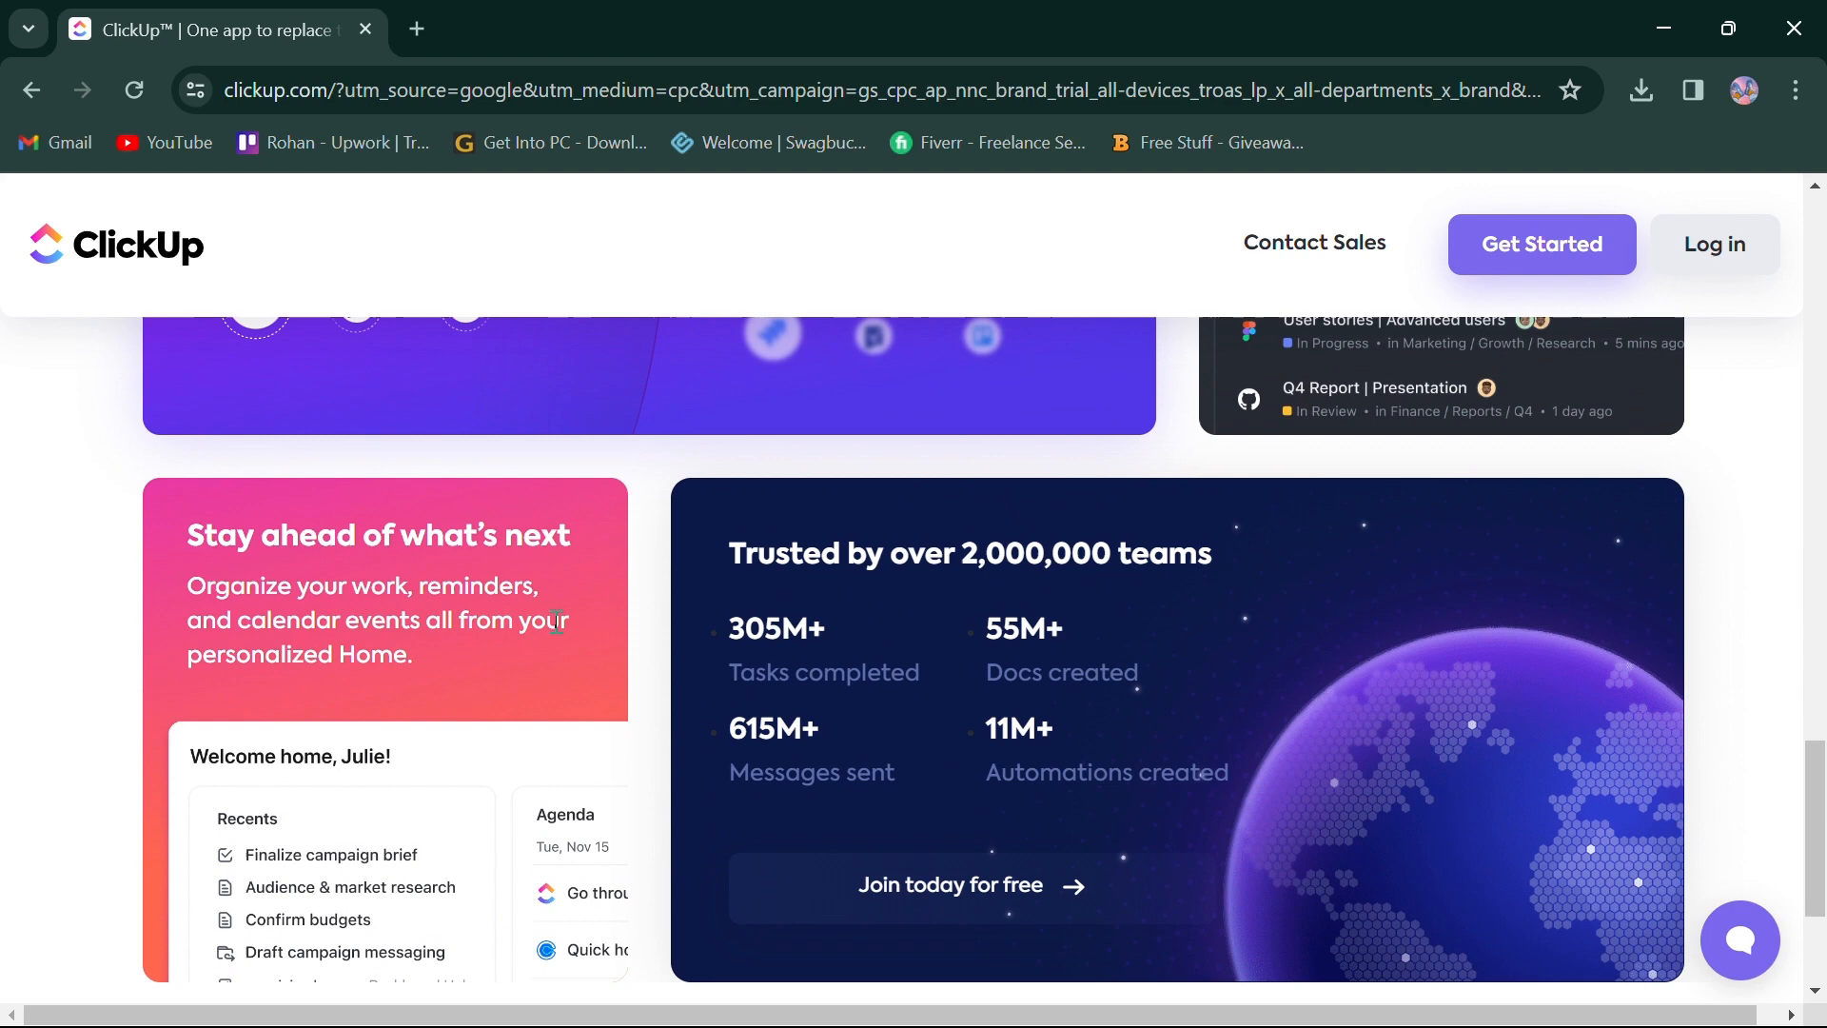
scroll(down, 3)
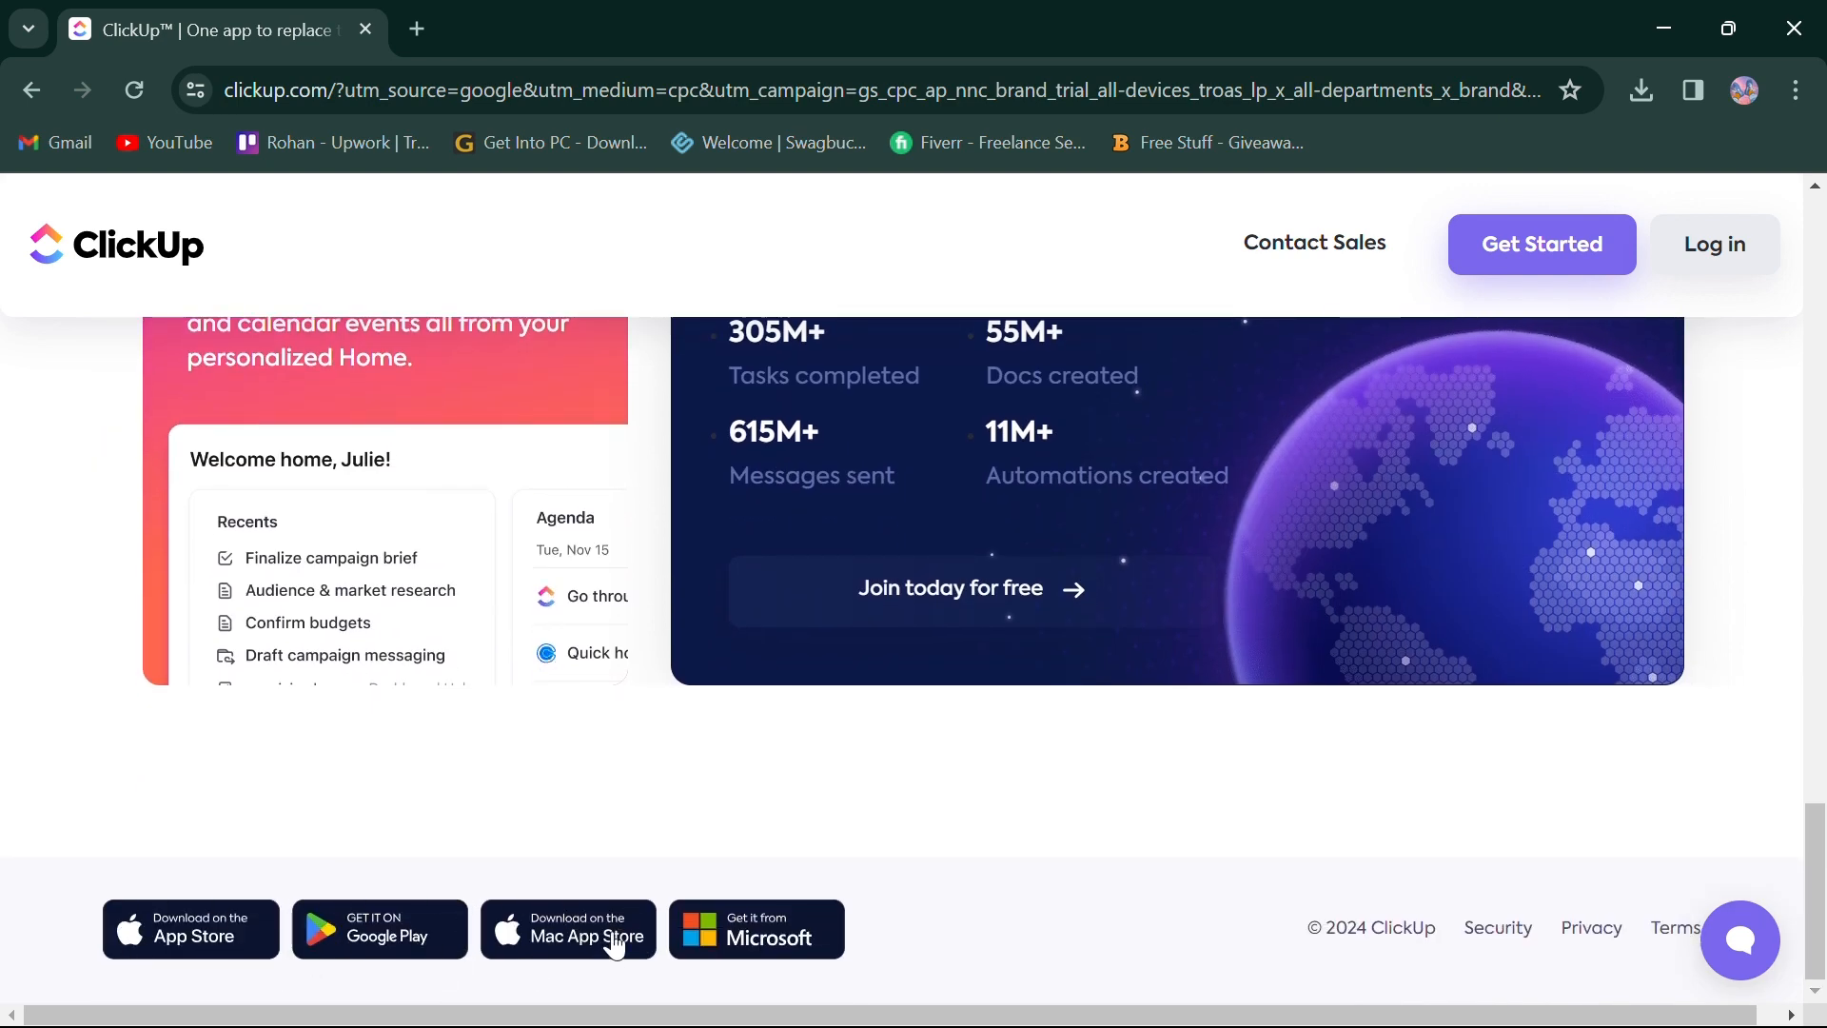
mouse_move(1281, 580)
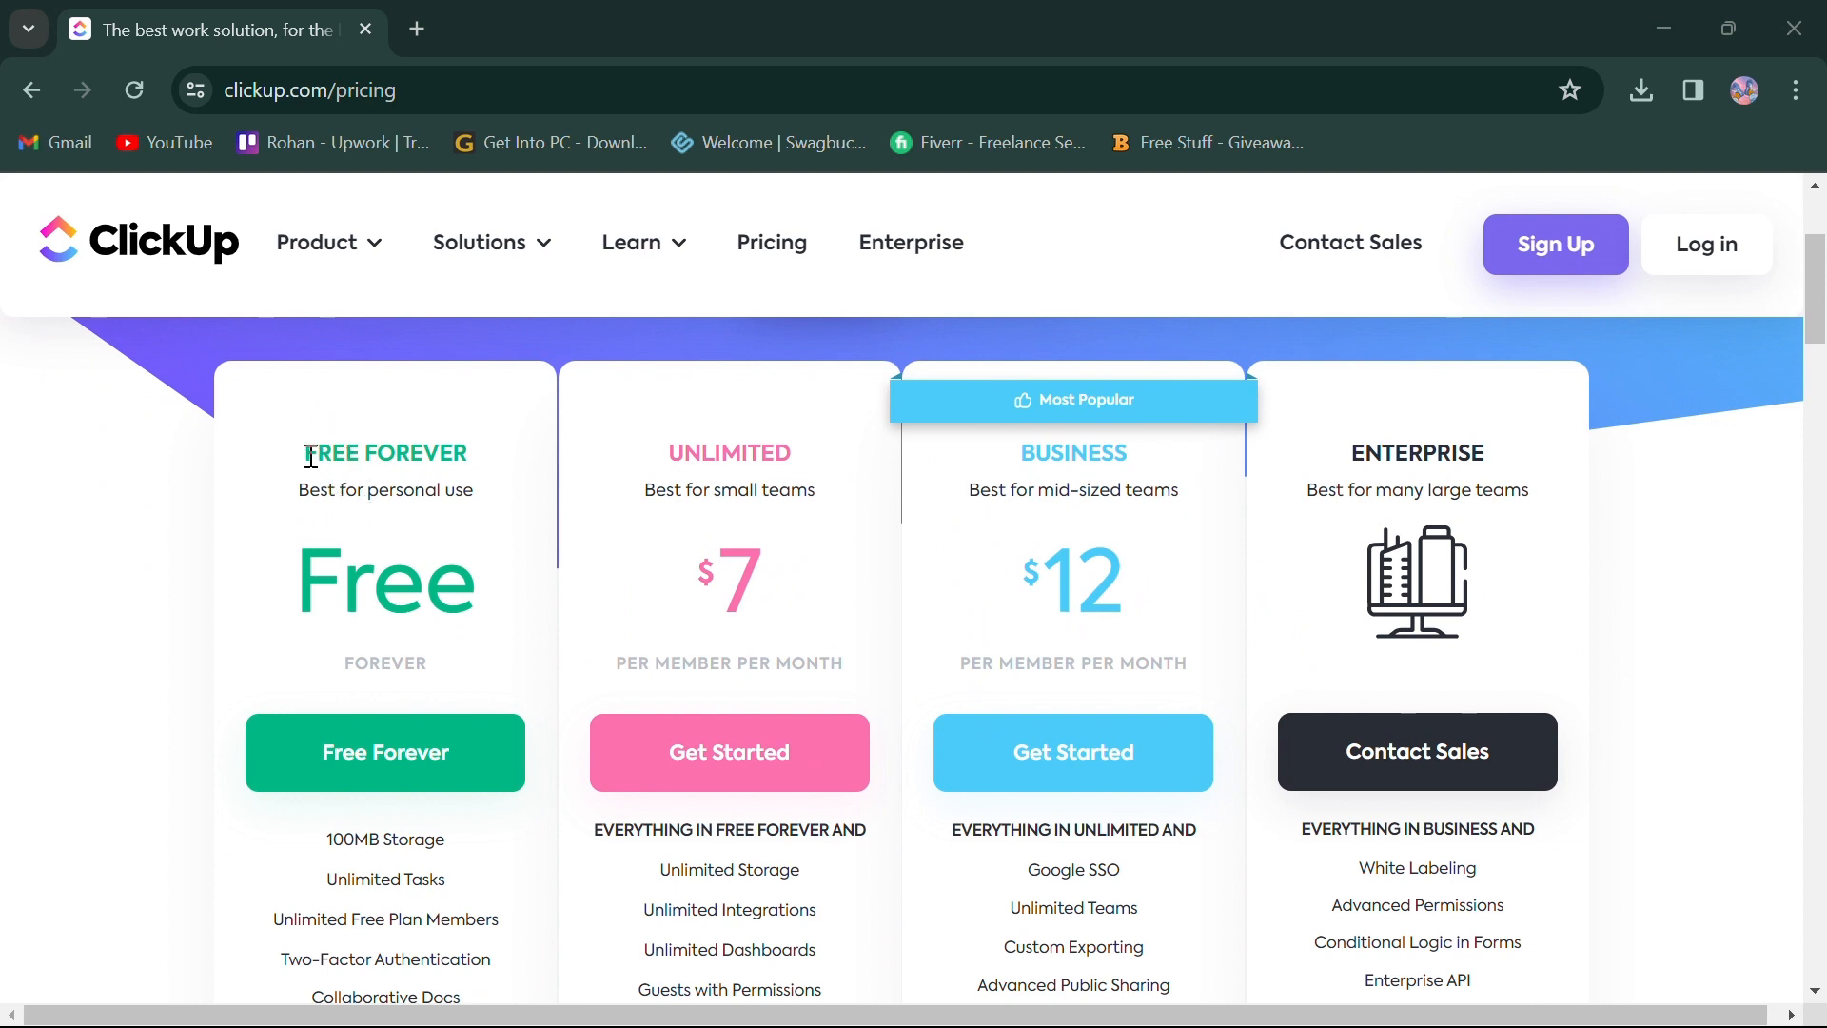
scroll(down, 3)
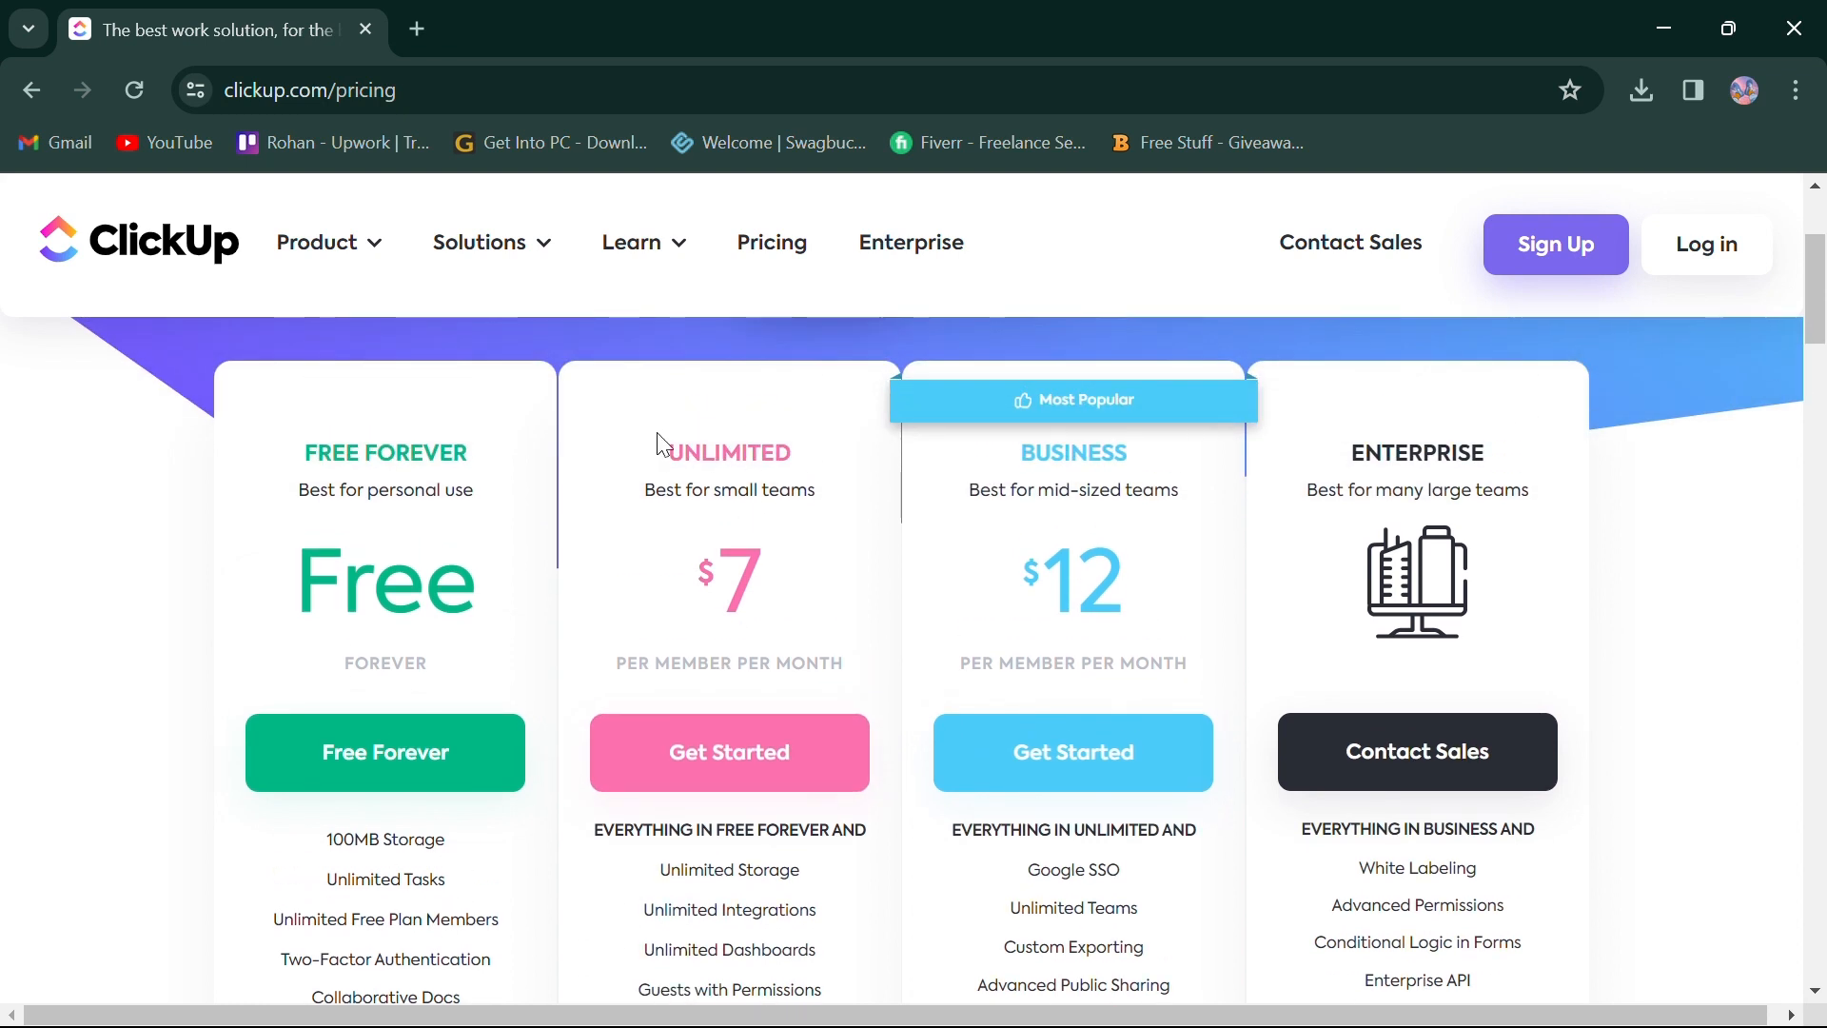
mouse_move(605, 693)
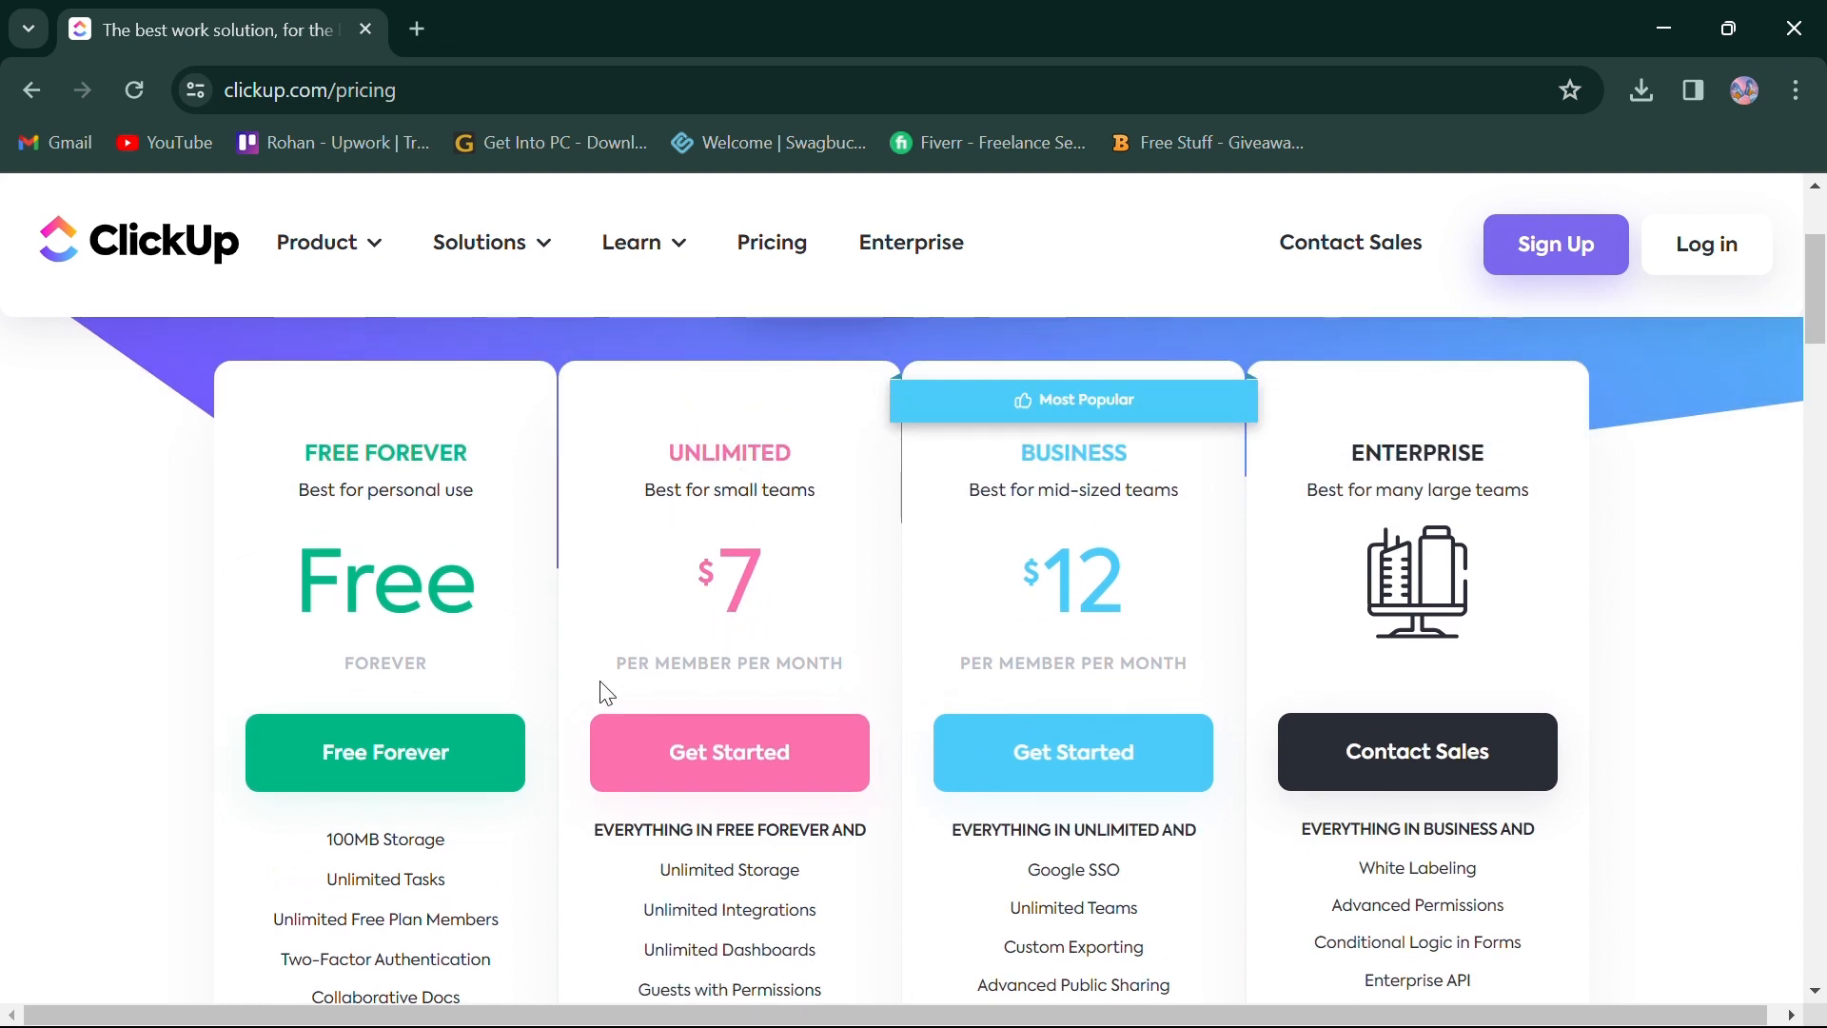
drag(646, 489, 803, 489)
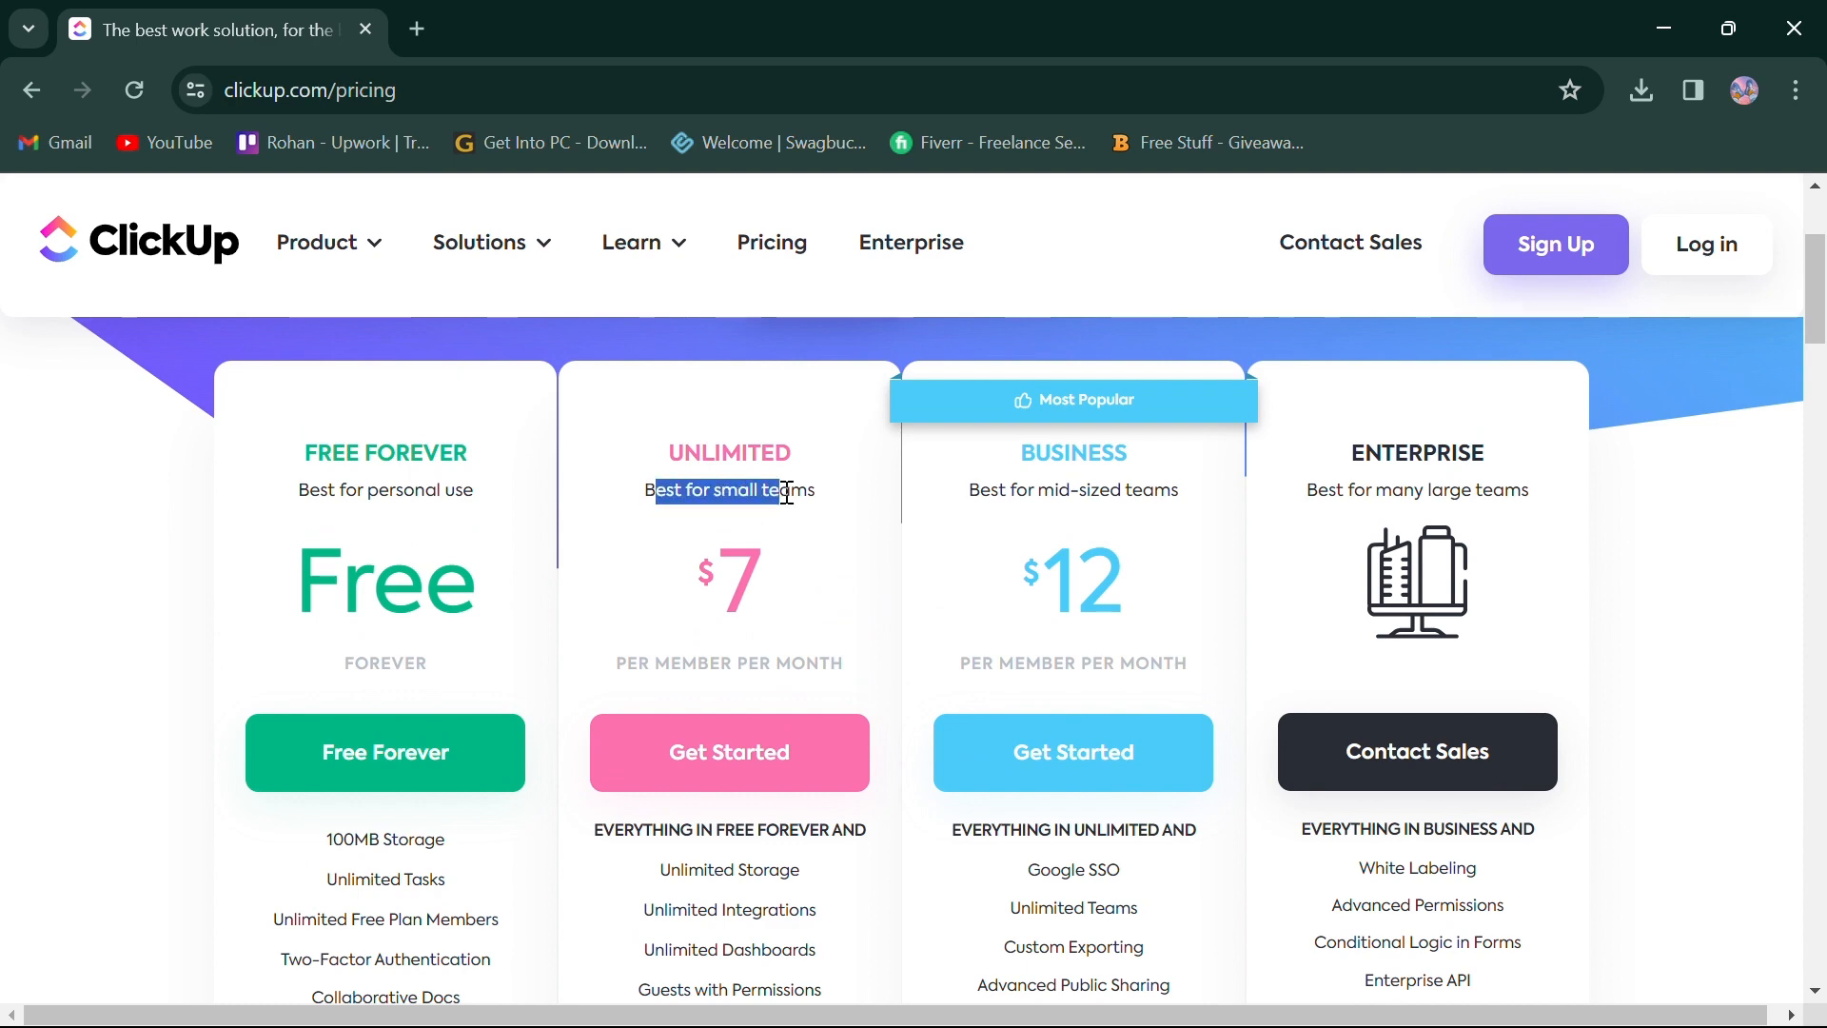
scroll(down, 3)
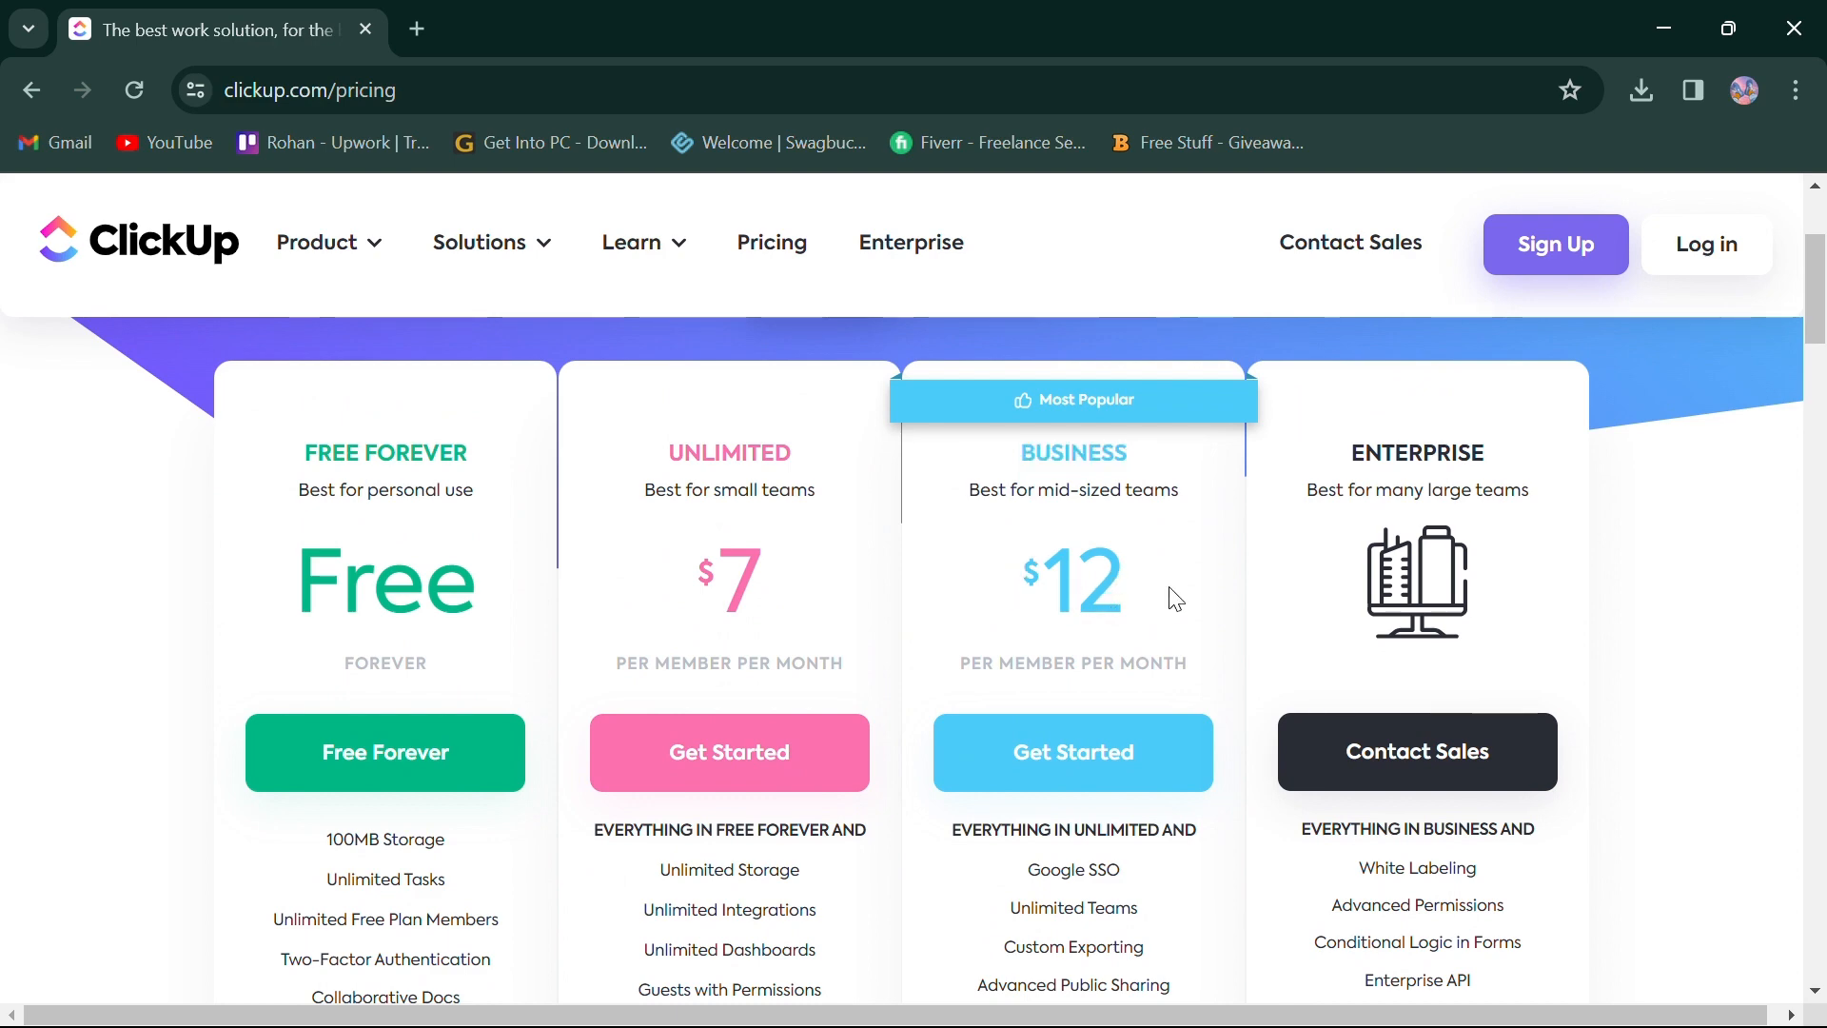
scroll(down, 3)
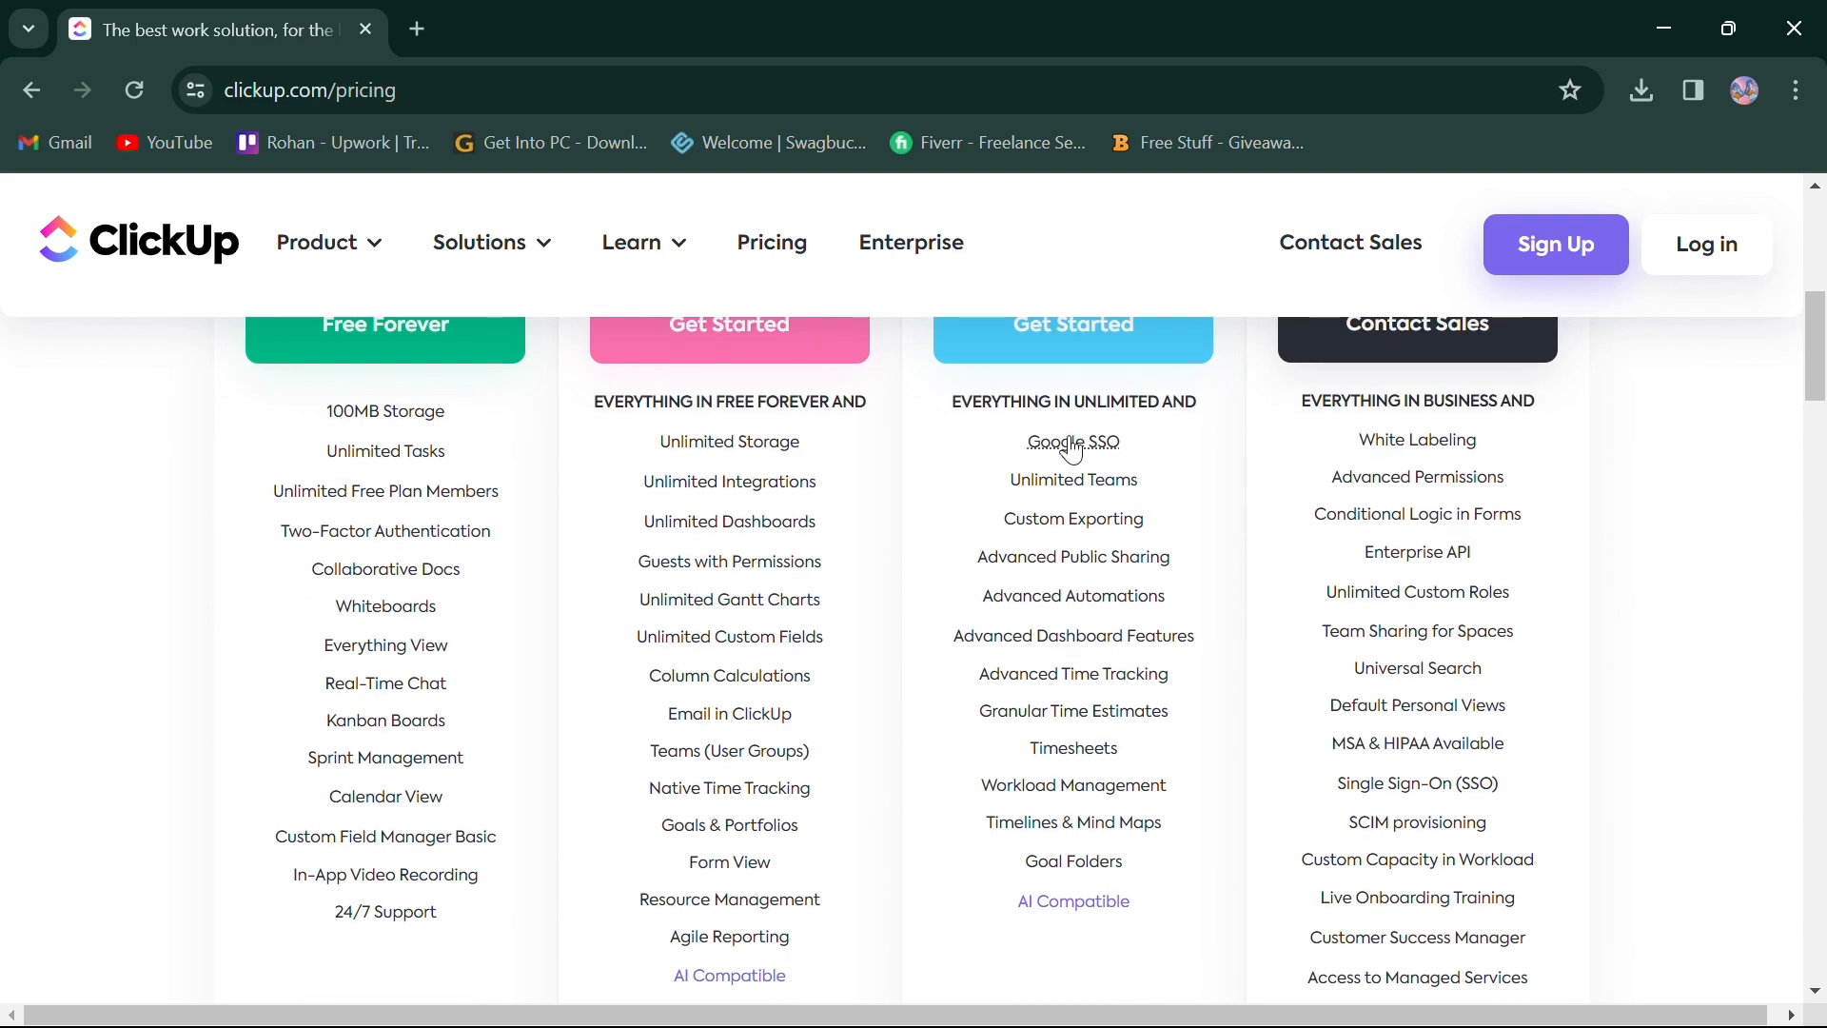
mouse_move(1102, 493)
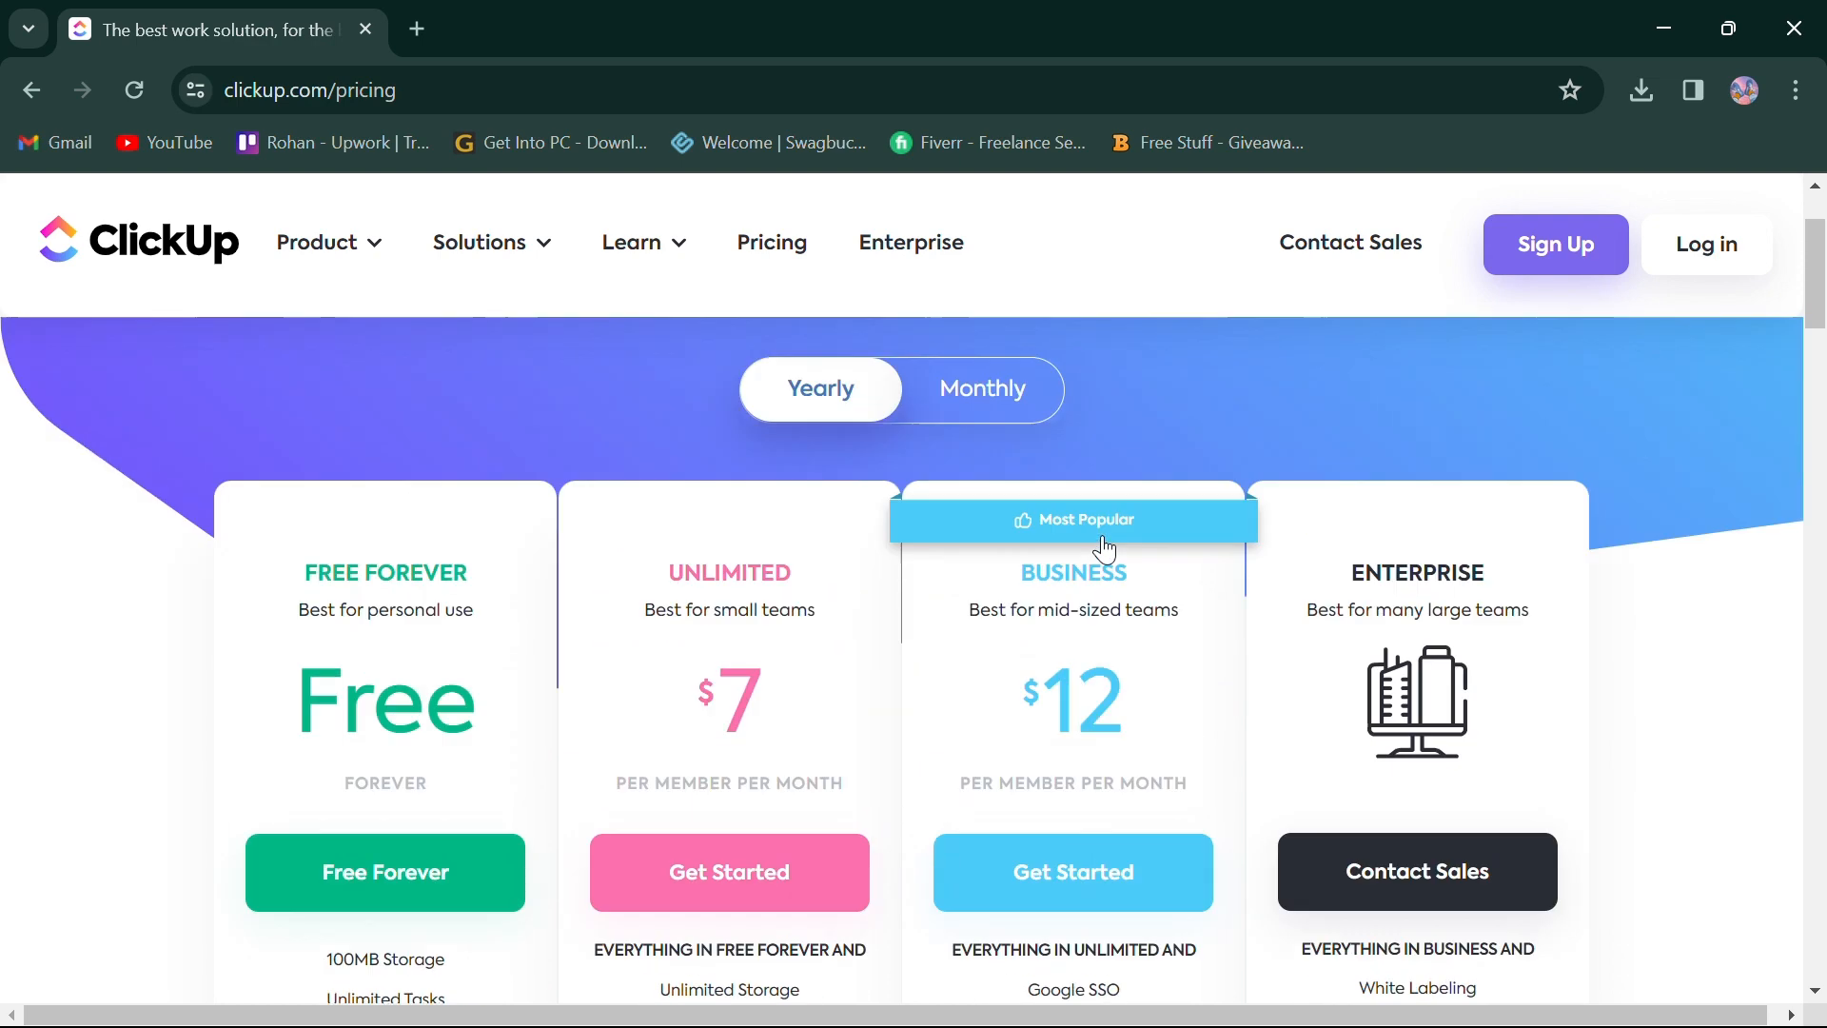
scroll(down, 3)
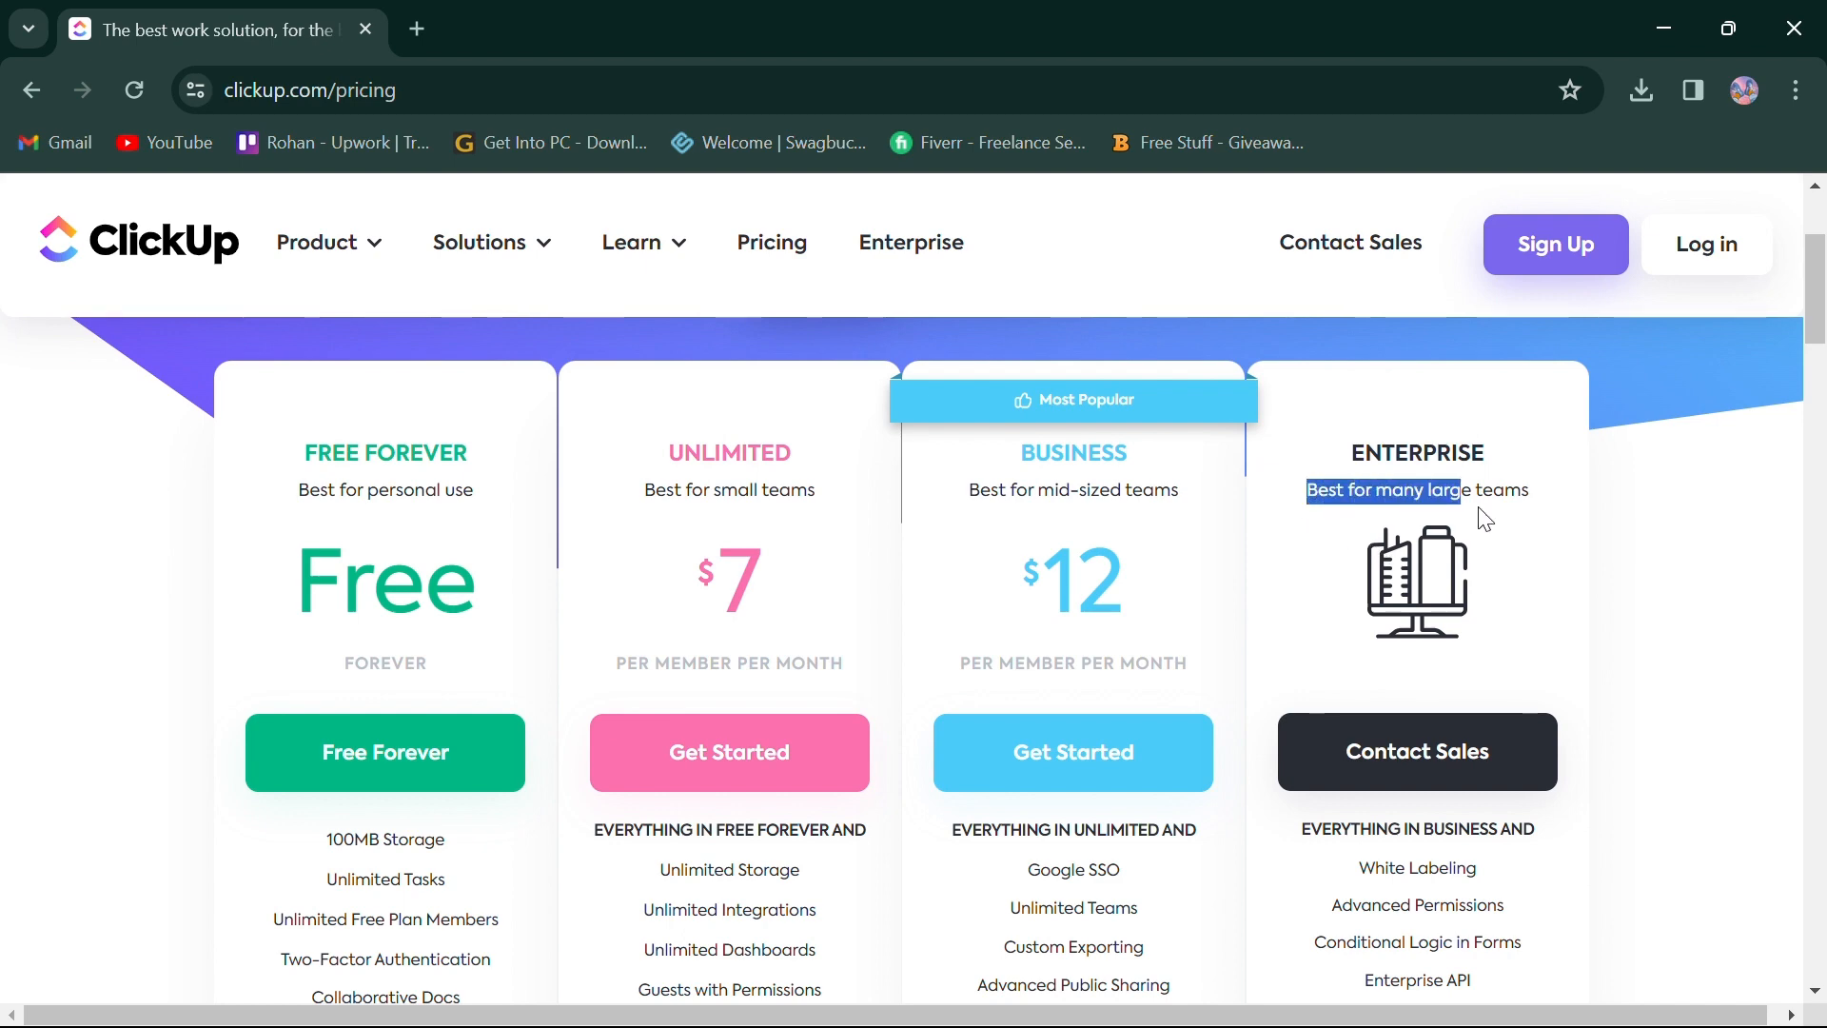
scroll(down, 3)
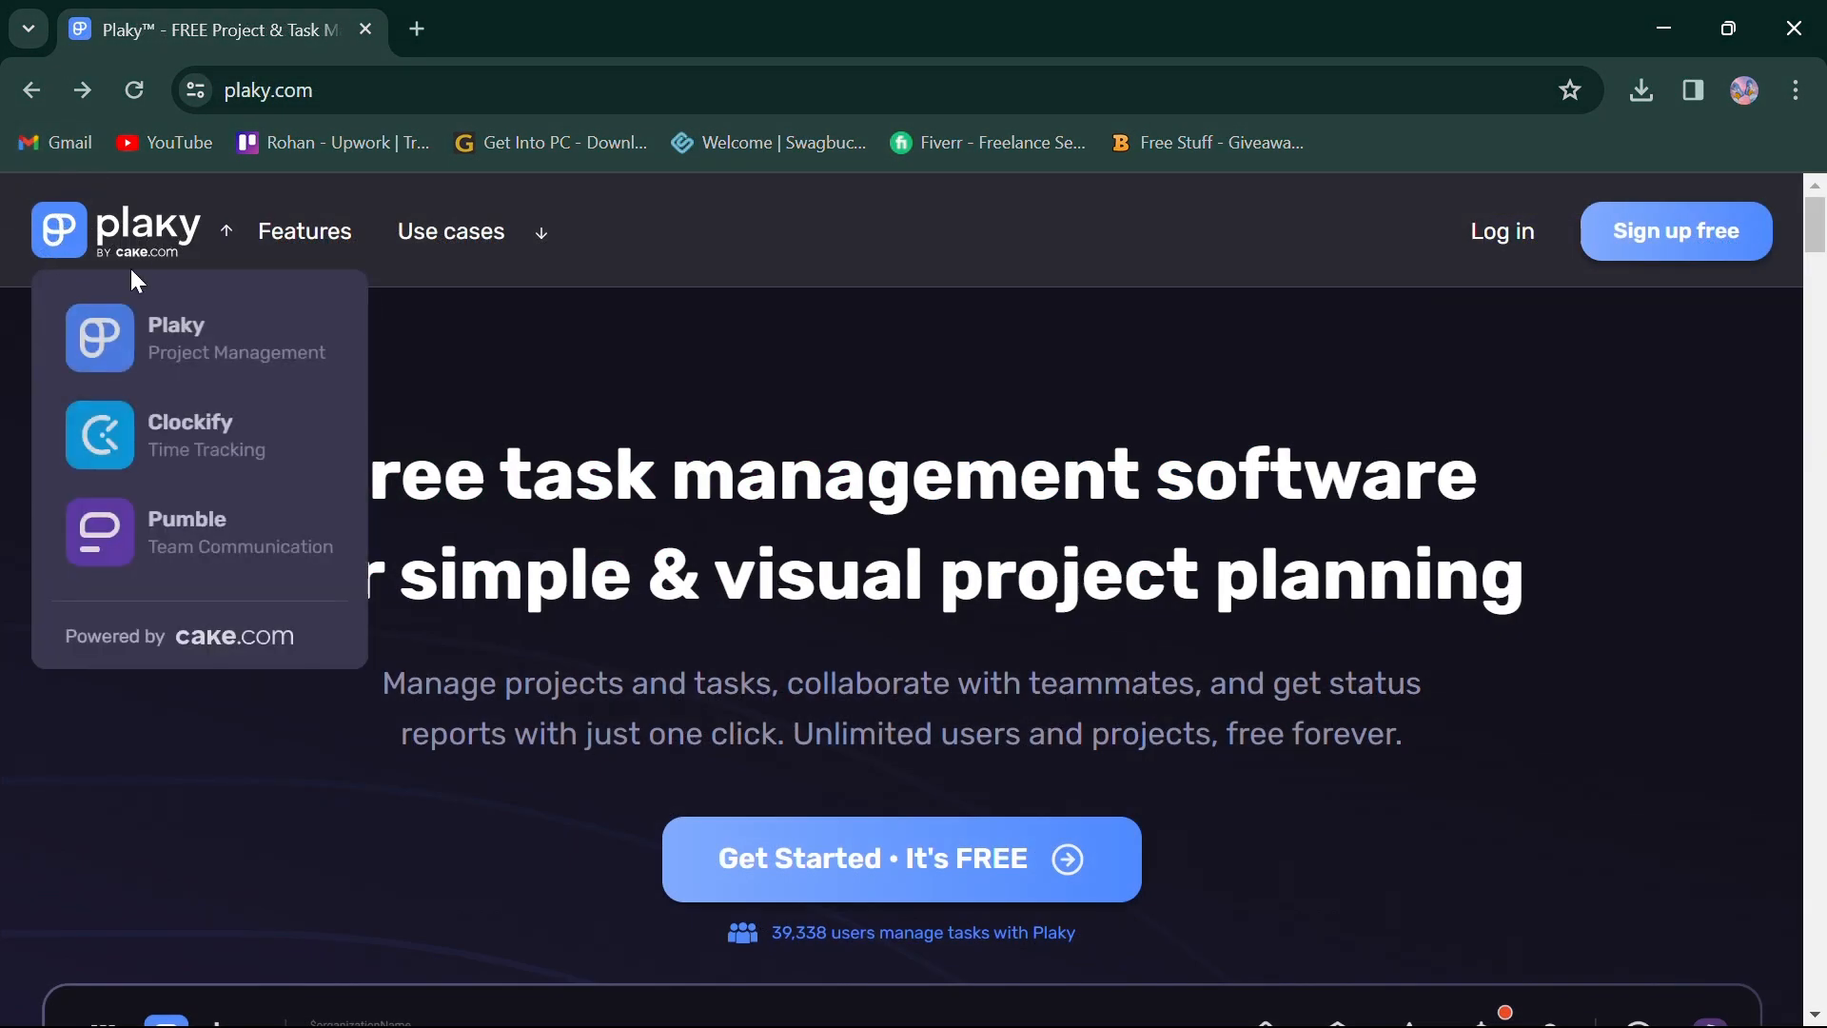
- Scroll through Plaky's task management and collaboration sections, selecting a line of text
scroll(down, 3)
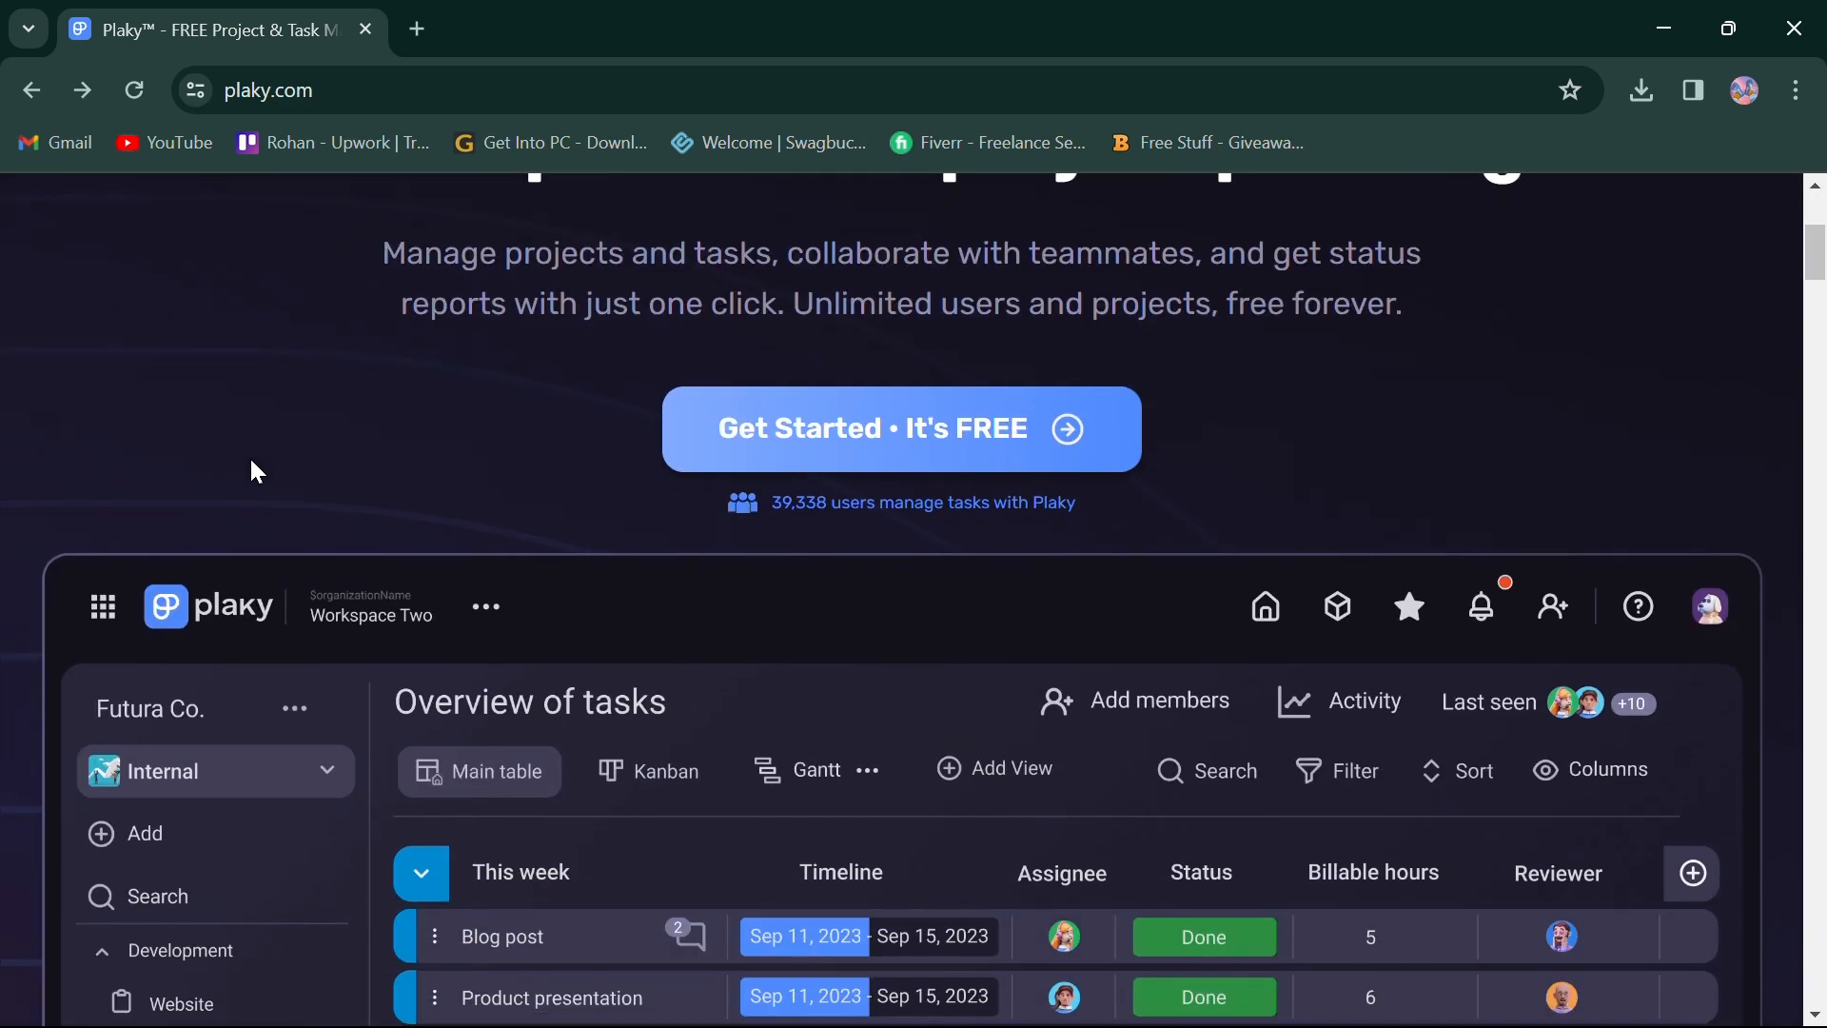
scroll(down, 3)
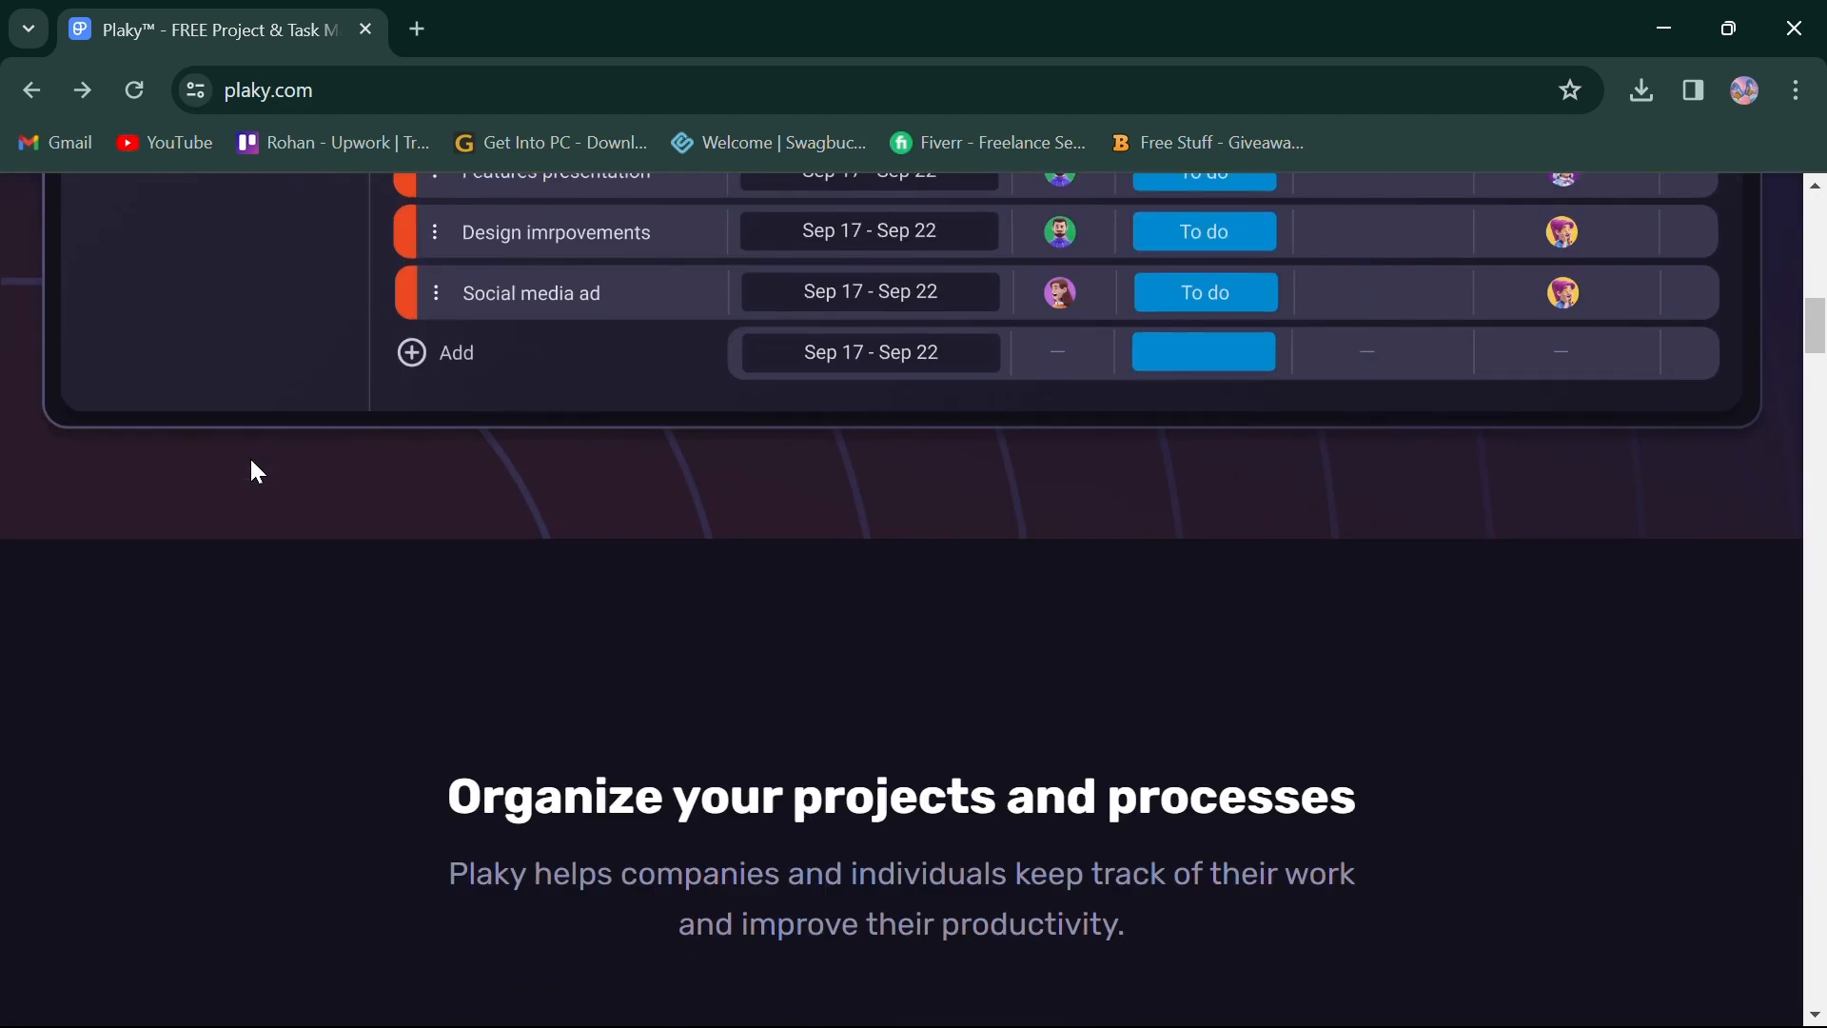
scroll(down, 3)
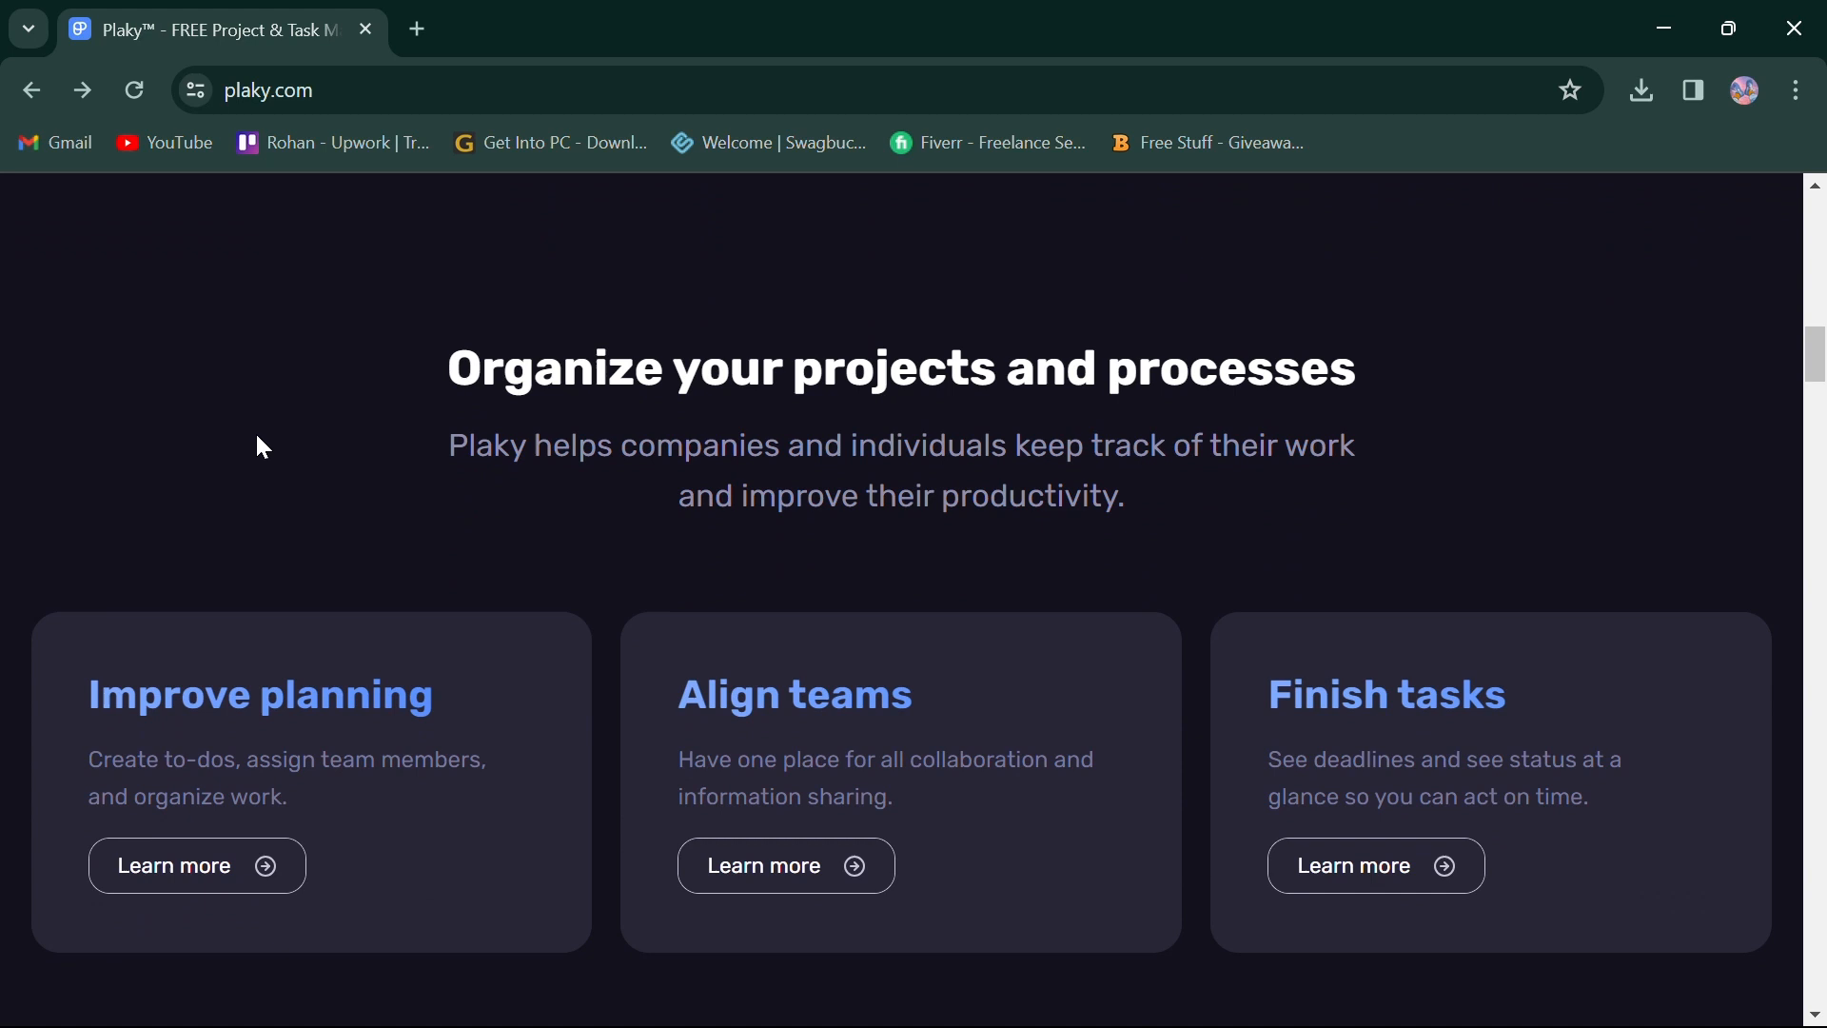
drag(478, 368, 1000, 367)
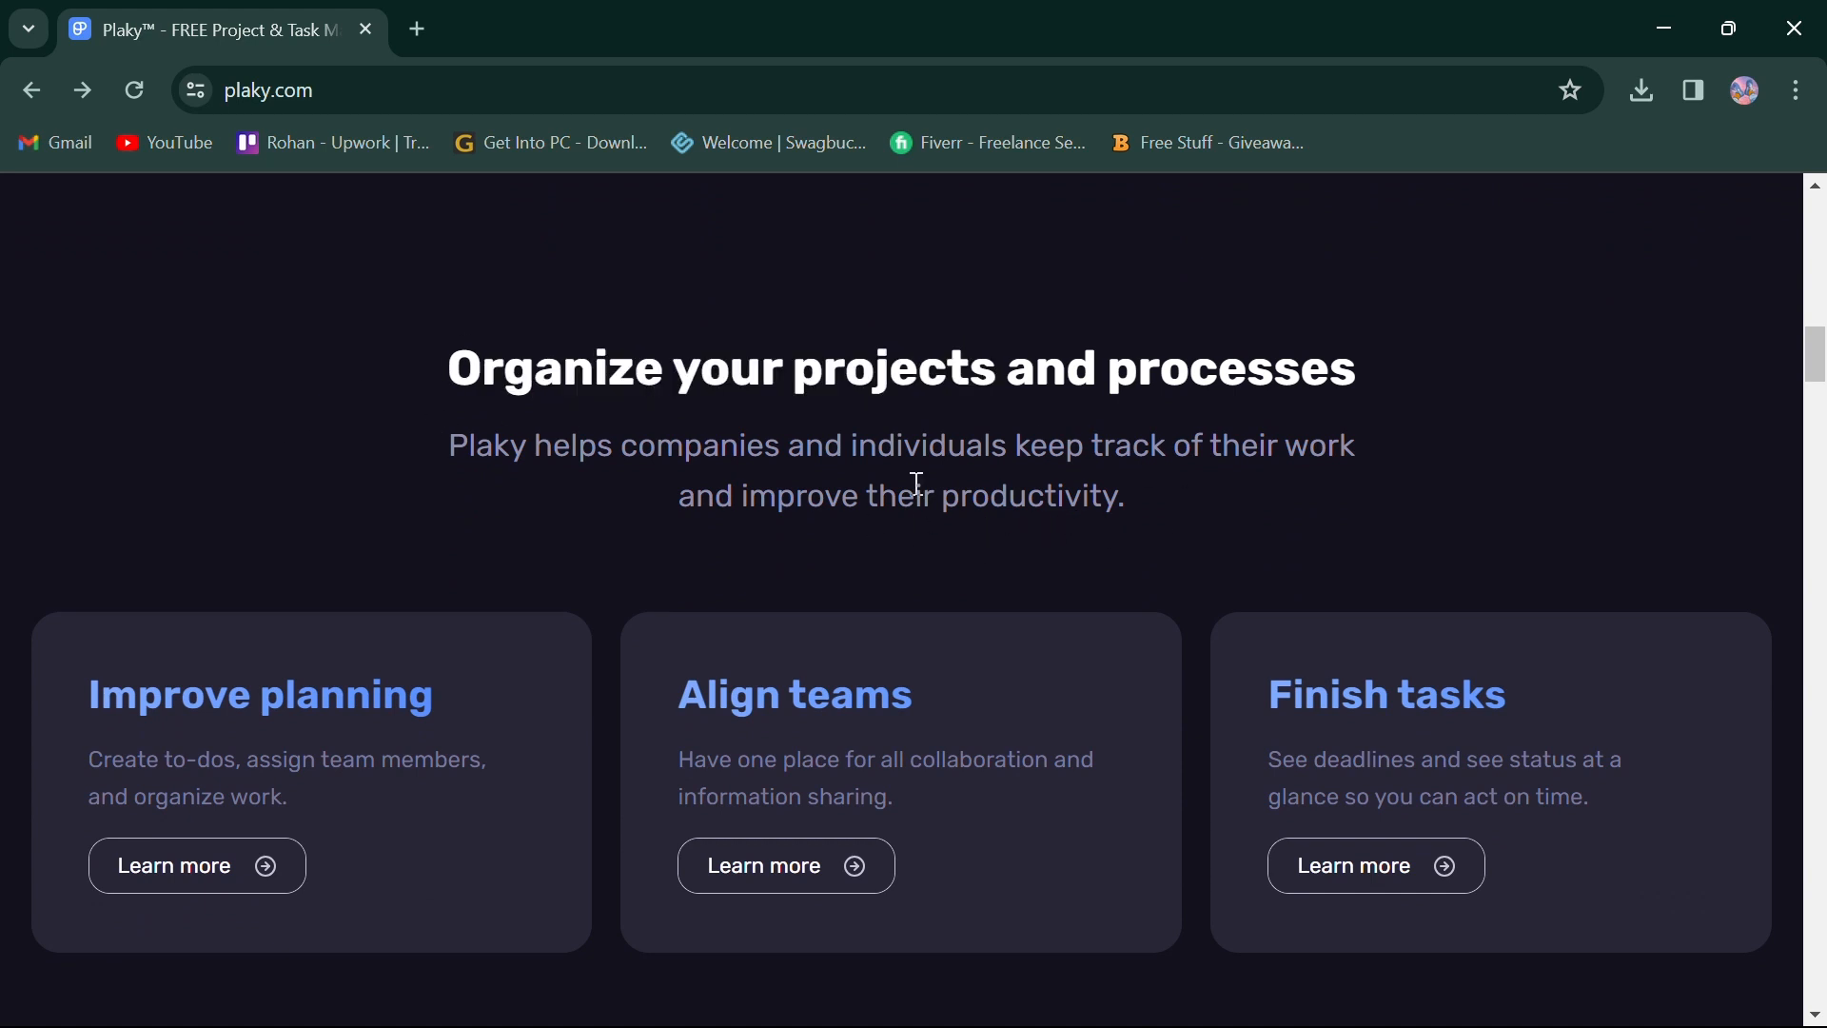
mouse_move(759, 718)
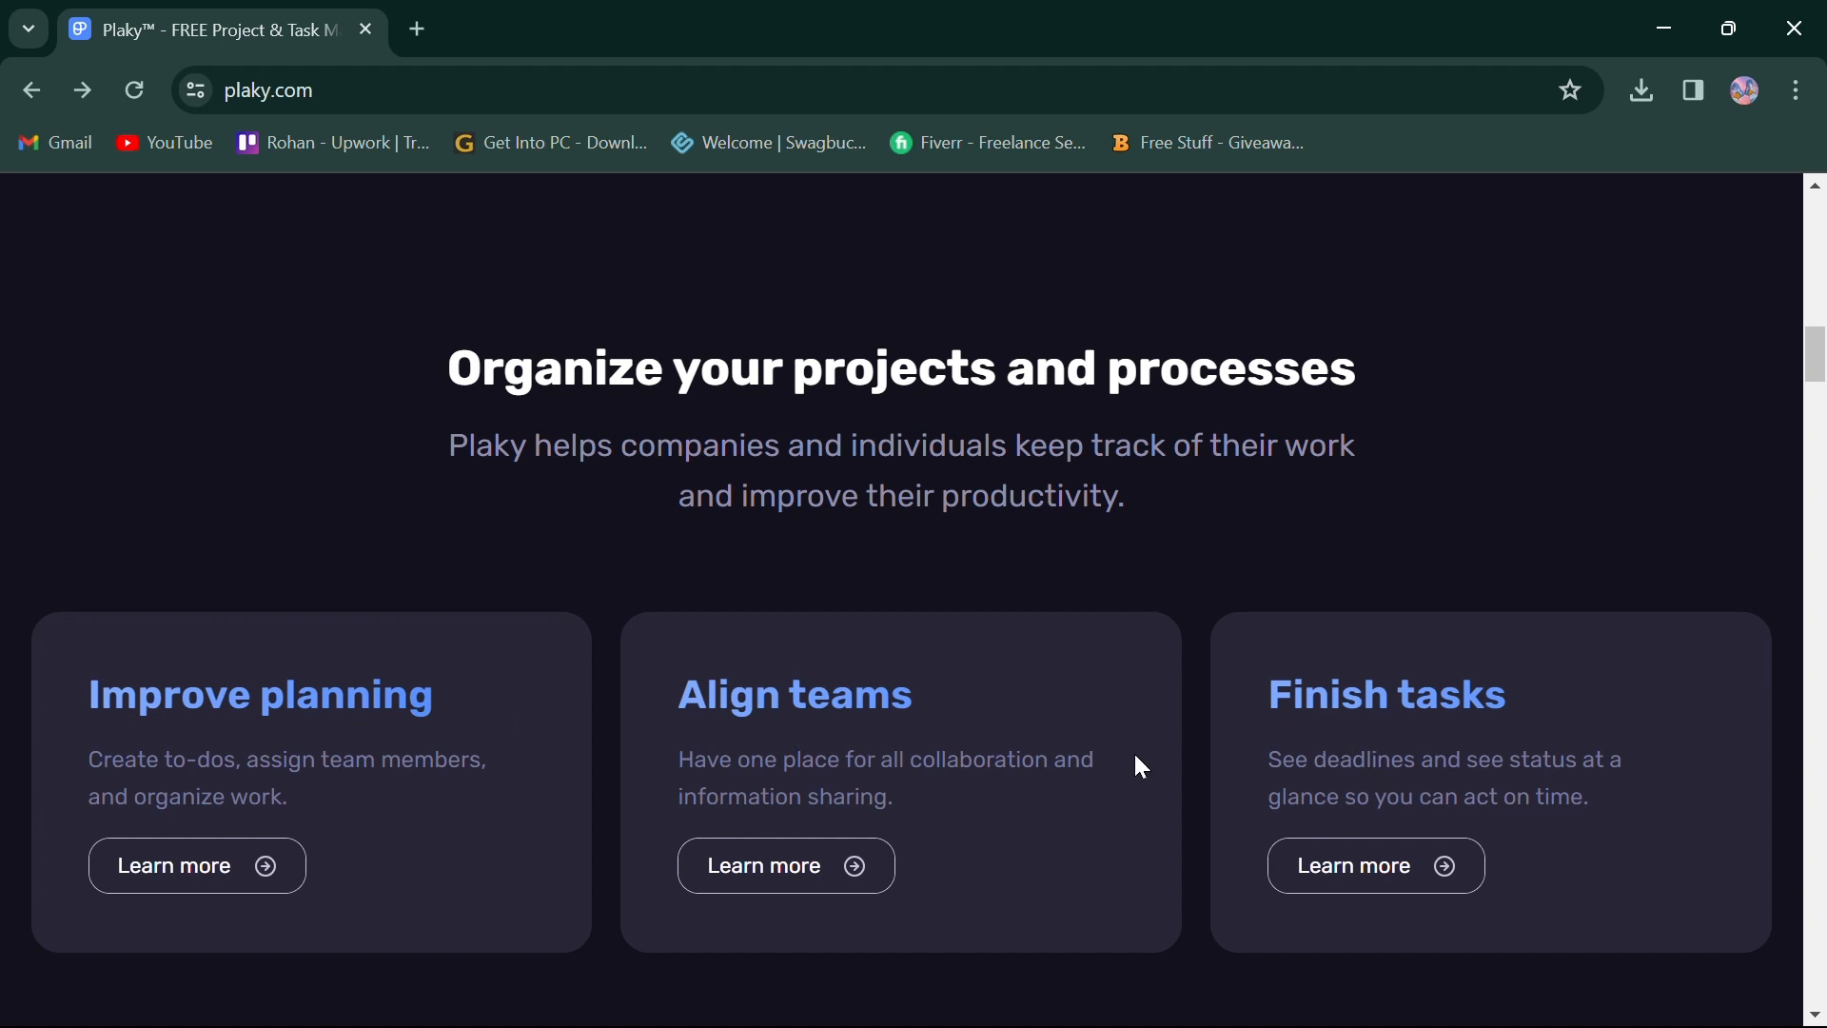
- Continue down Plaky's homepage through the use-case sections toward the bottom
scroll(down, 3)
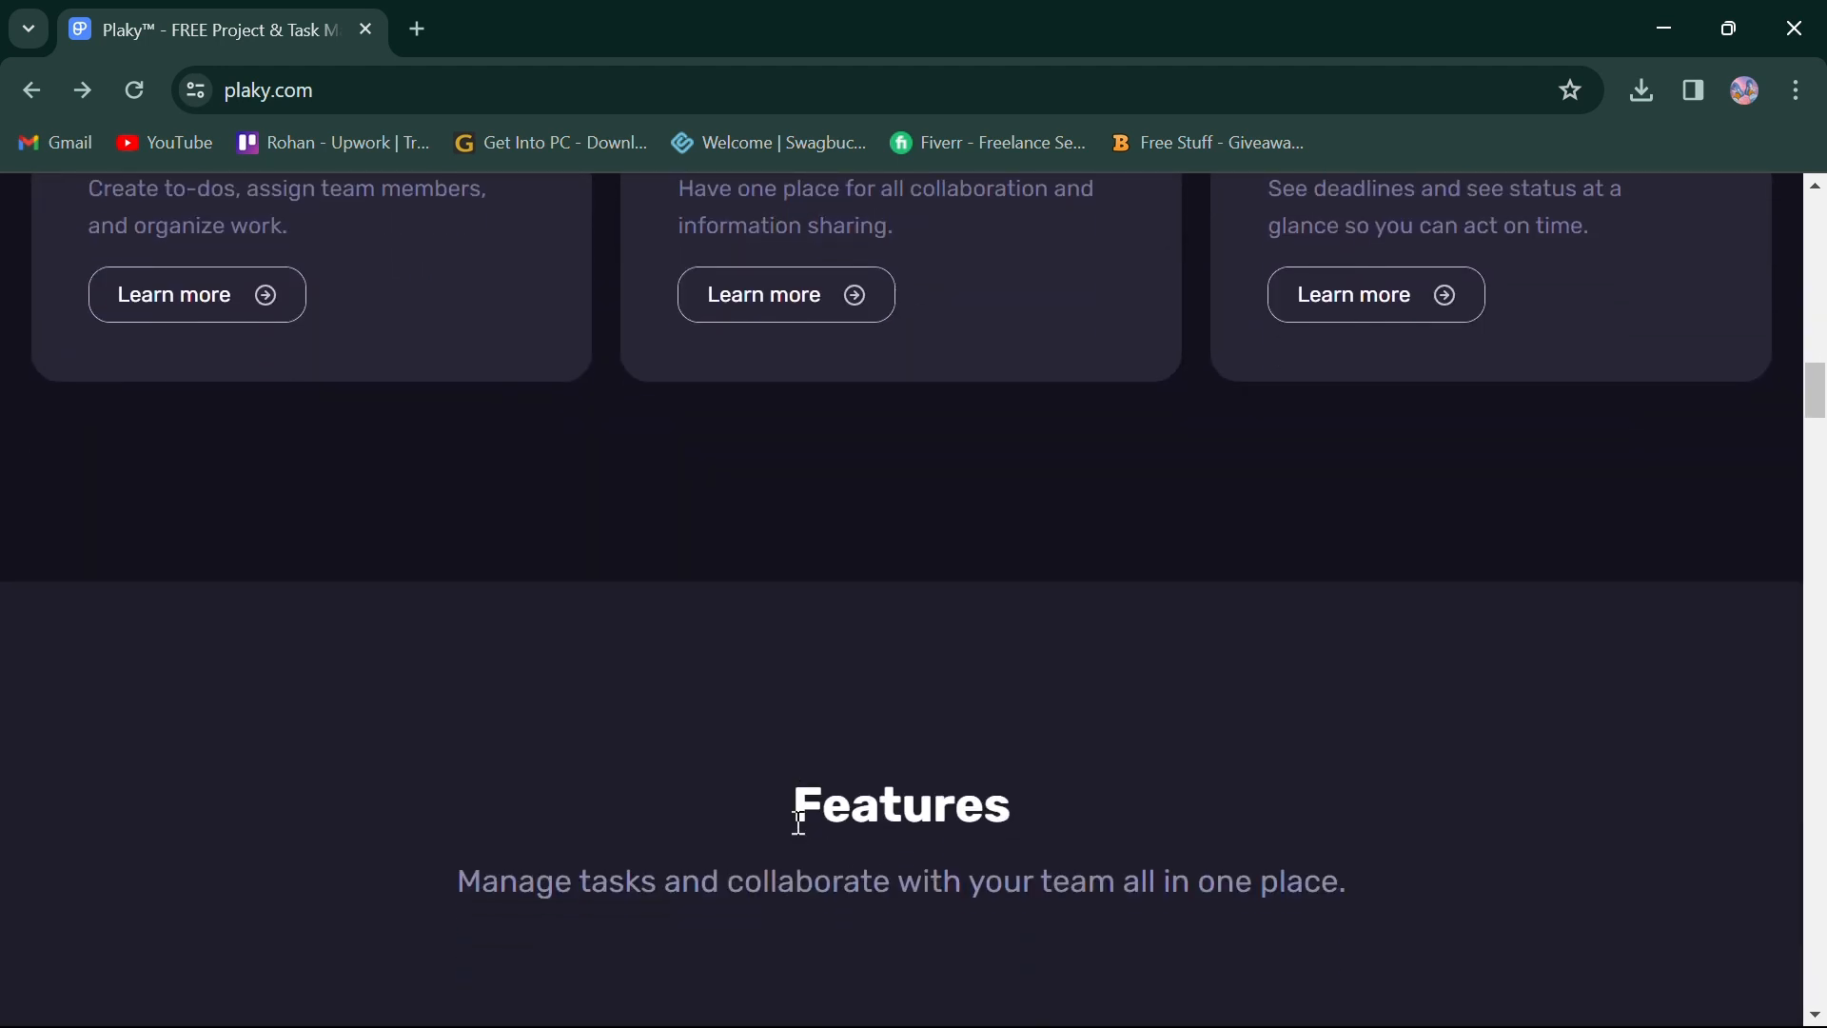
scroll(down, 3)
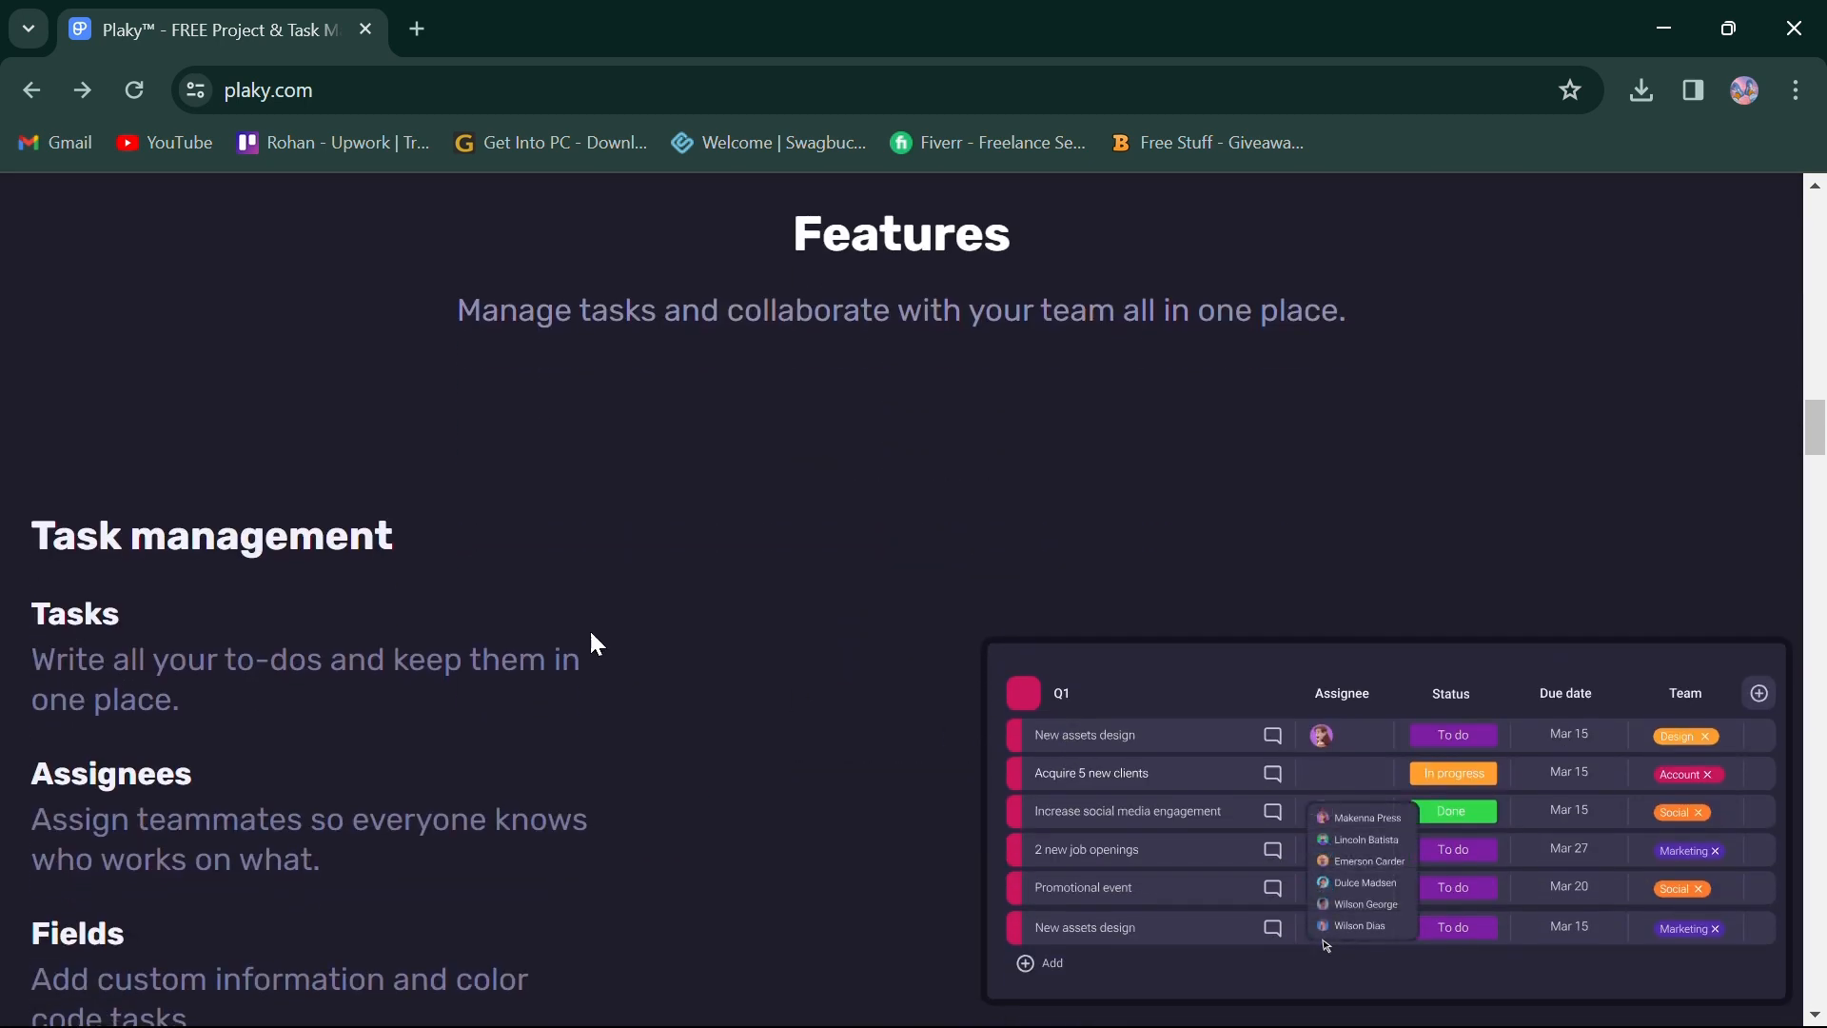
scroll(down, 3)
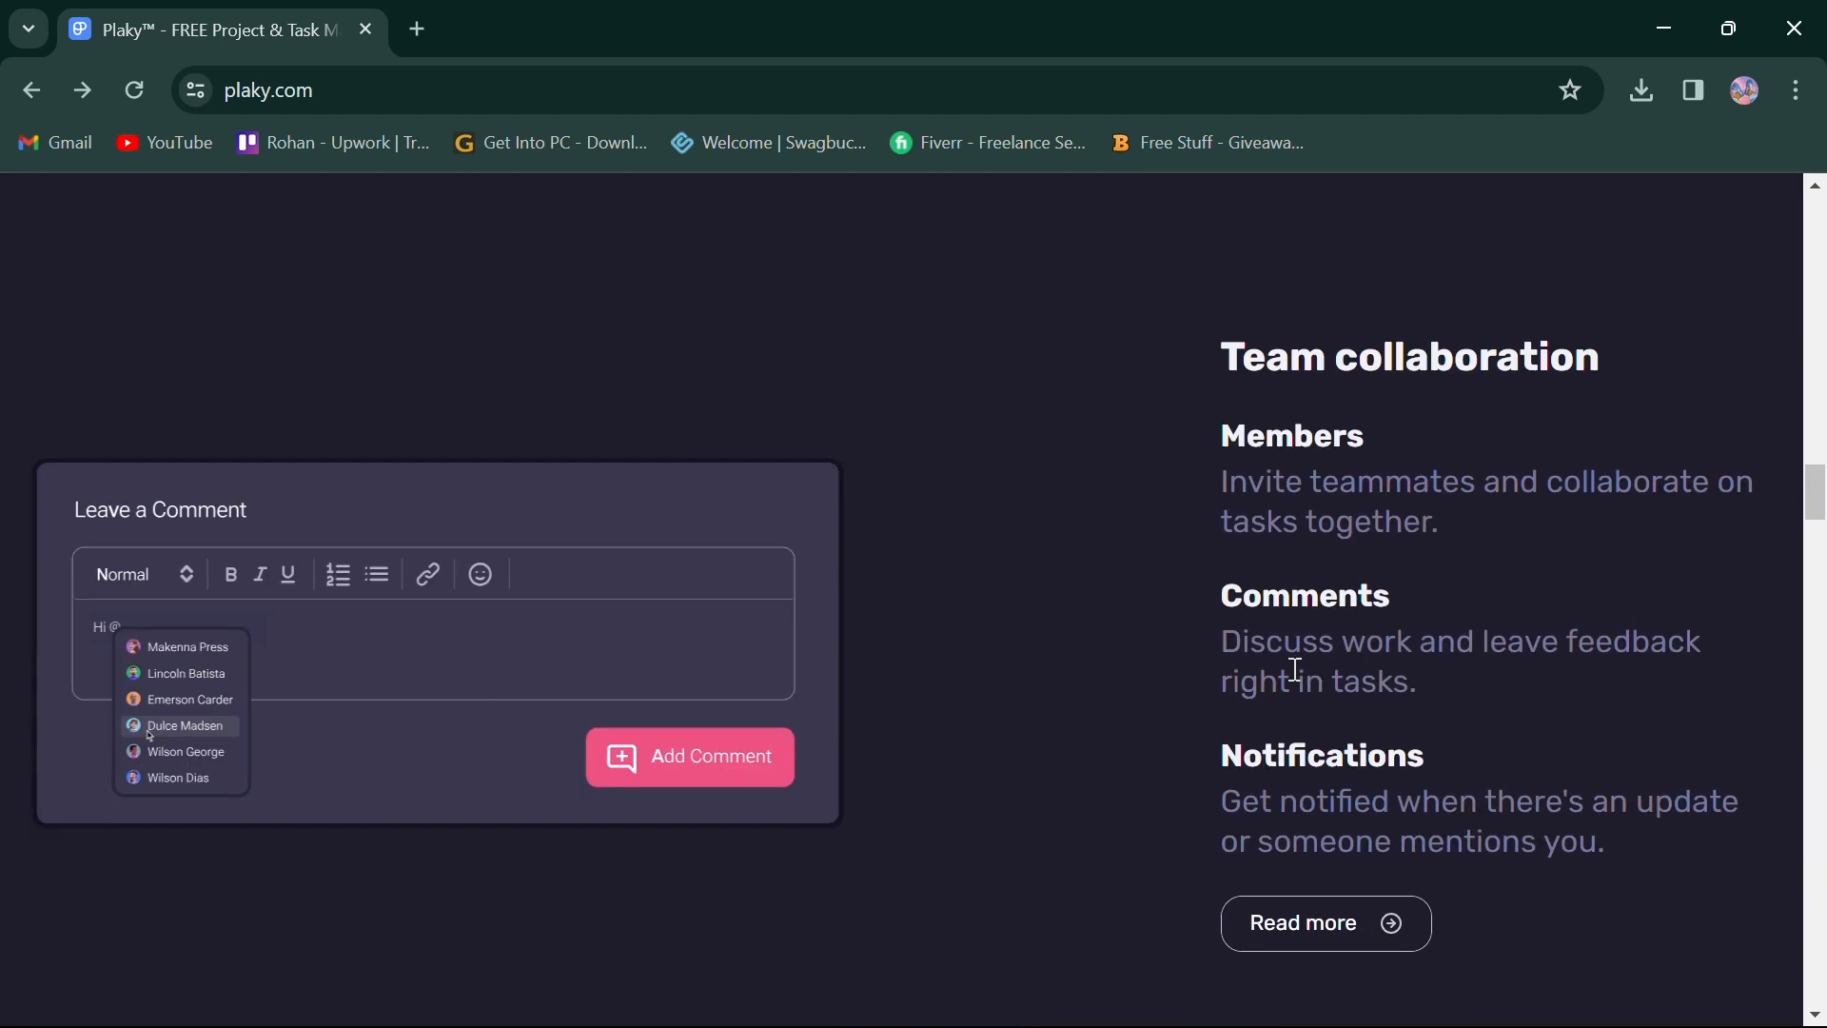
scroll(down, 3)
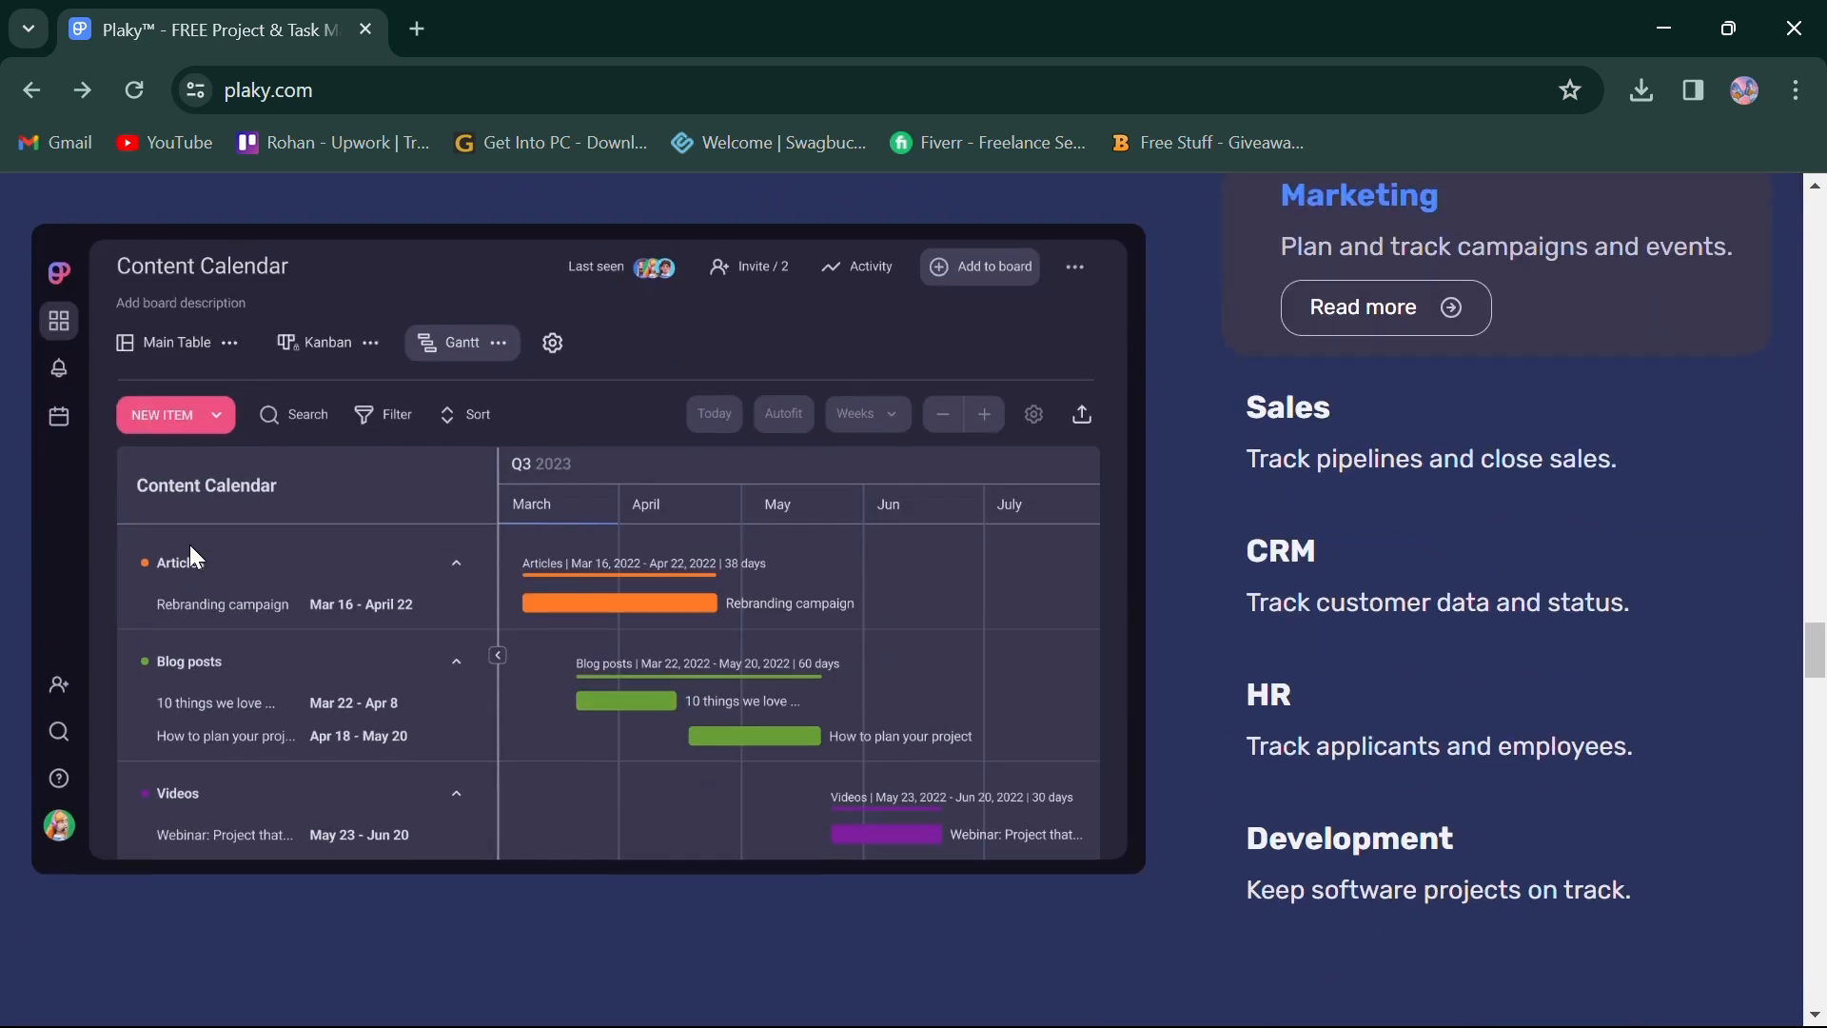
scroll(down, 3)
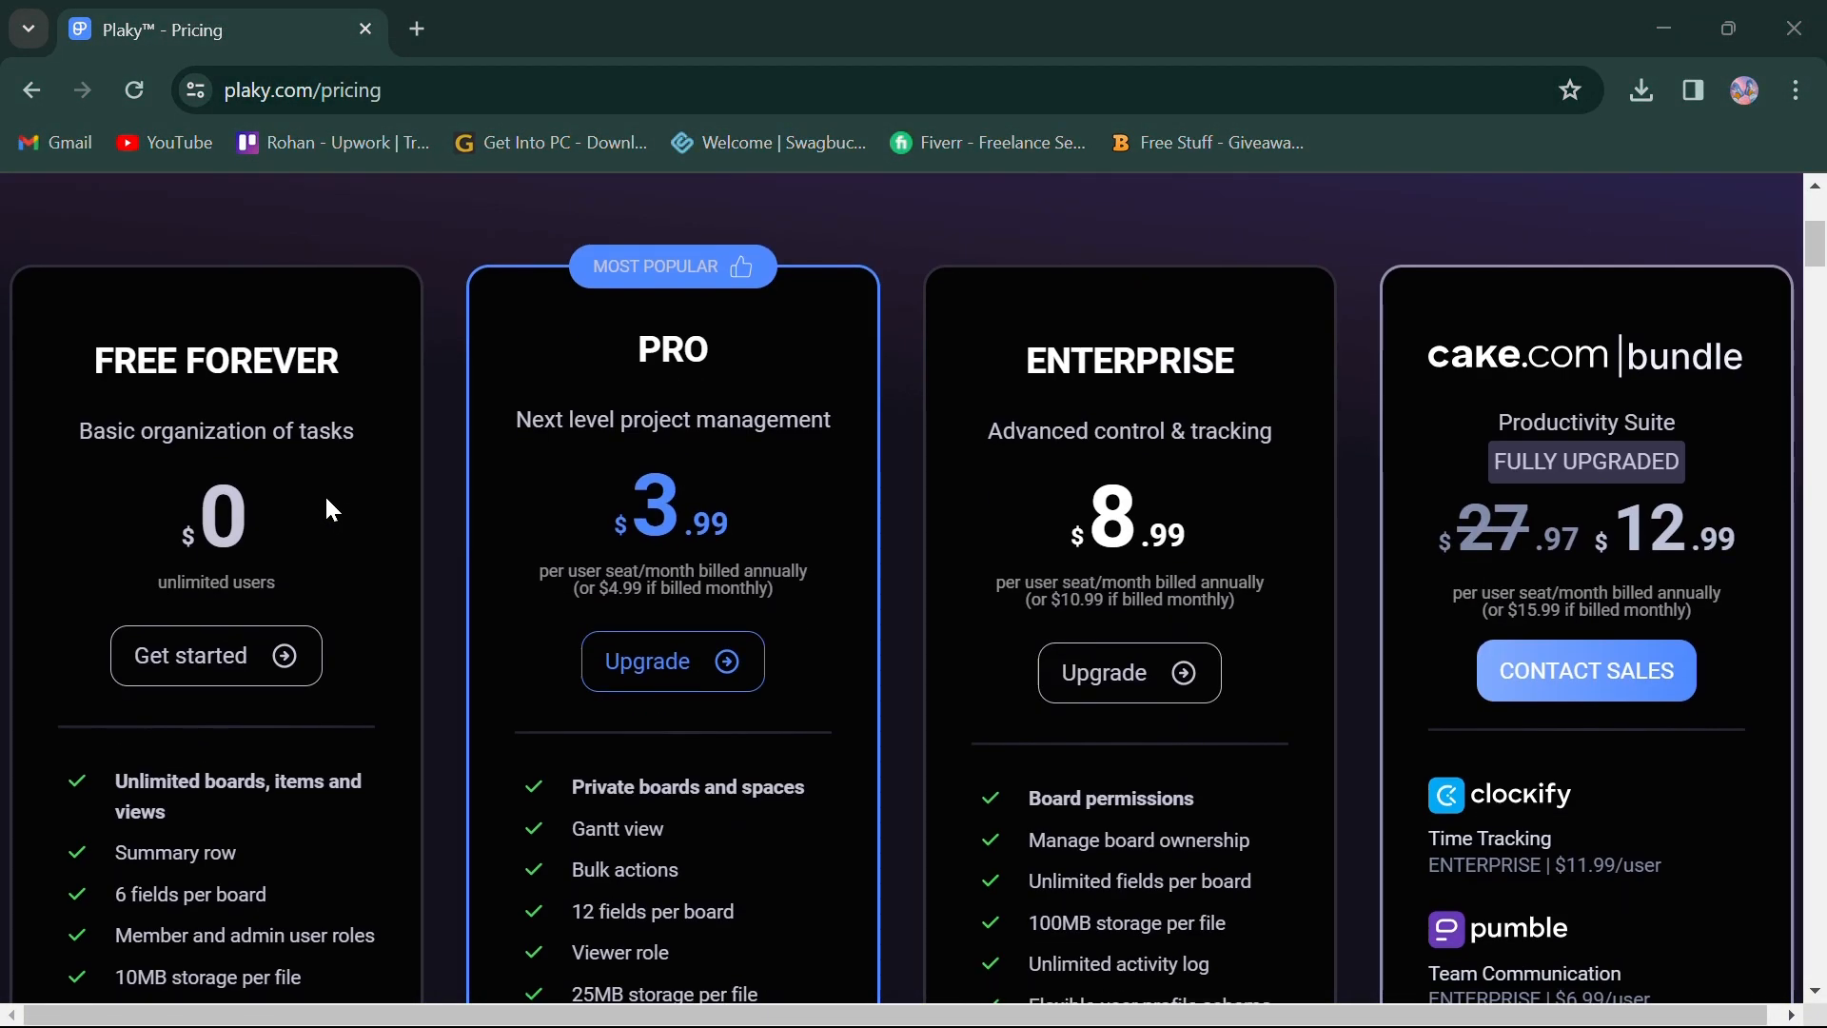
- Scroll the Plaky pricing page to show the Free Forever, Pro and Enterprise plan cards
scroll(down, 3)
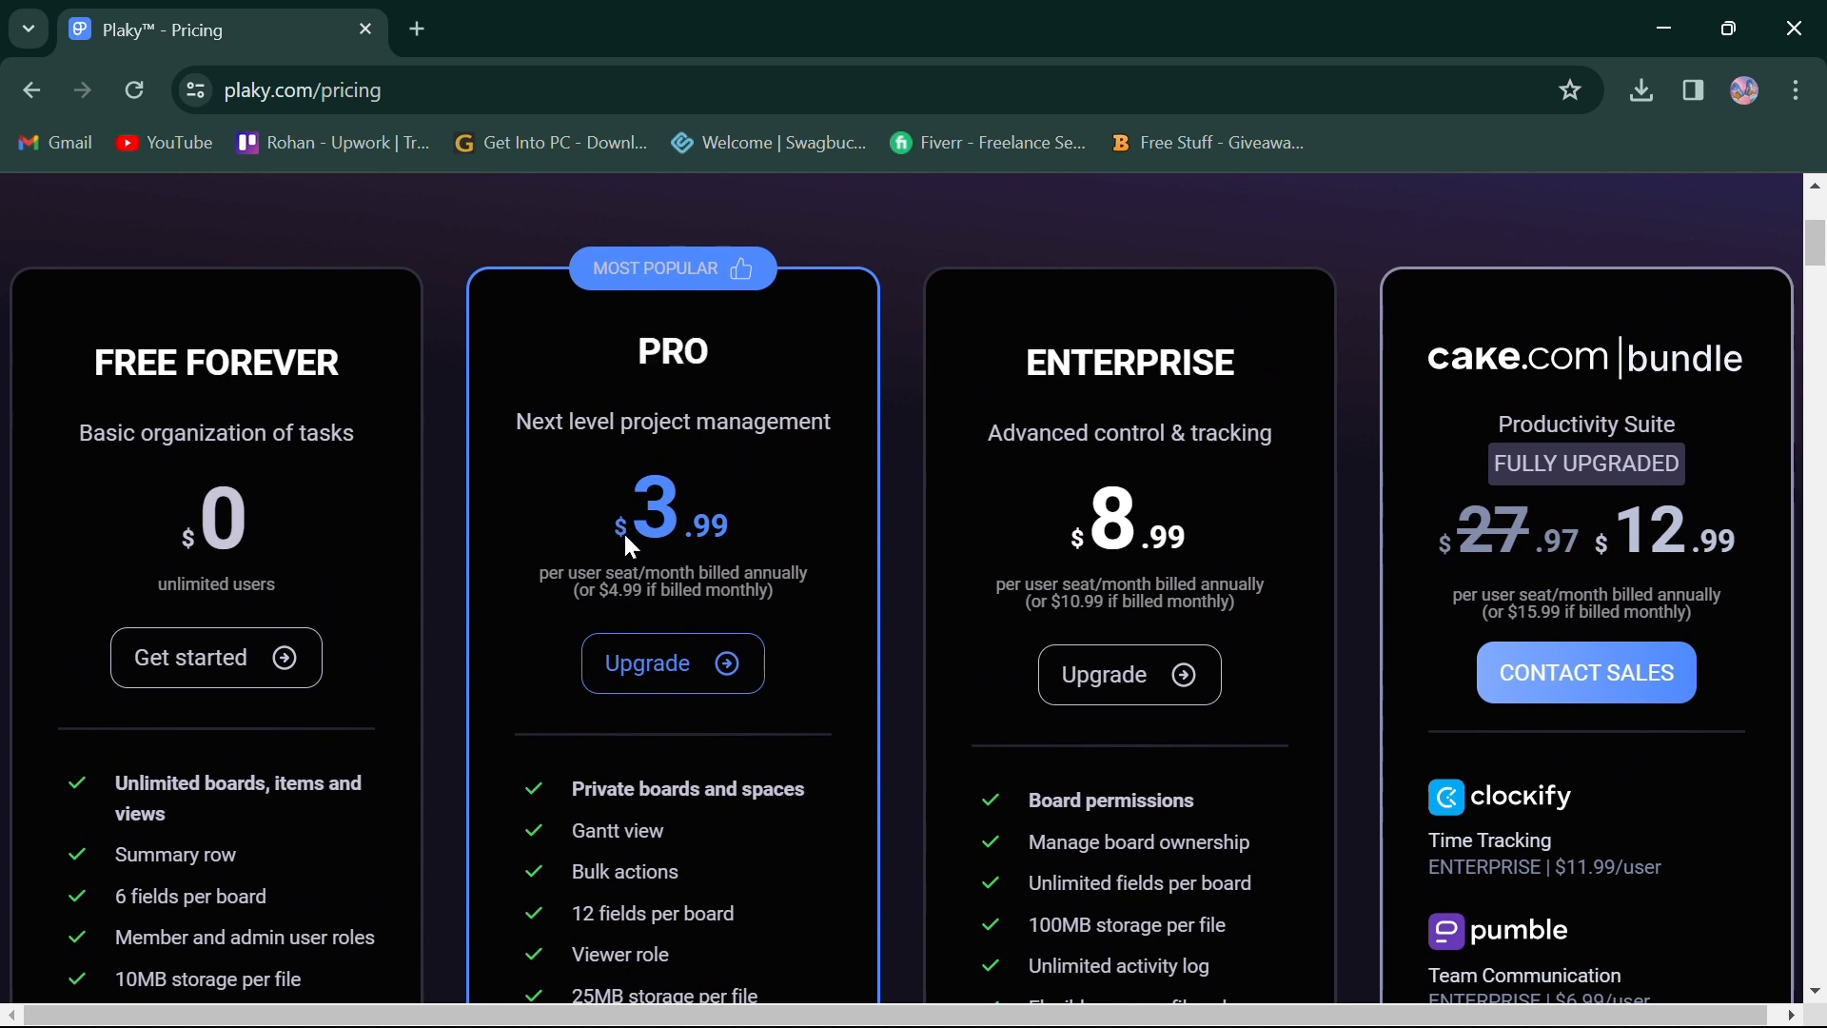
mouse_move(1150, 428)
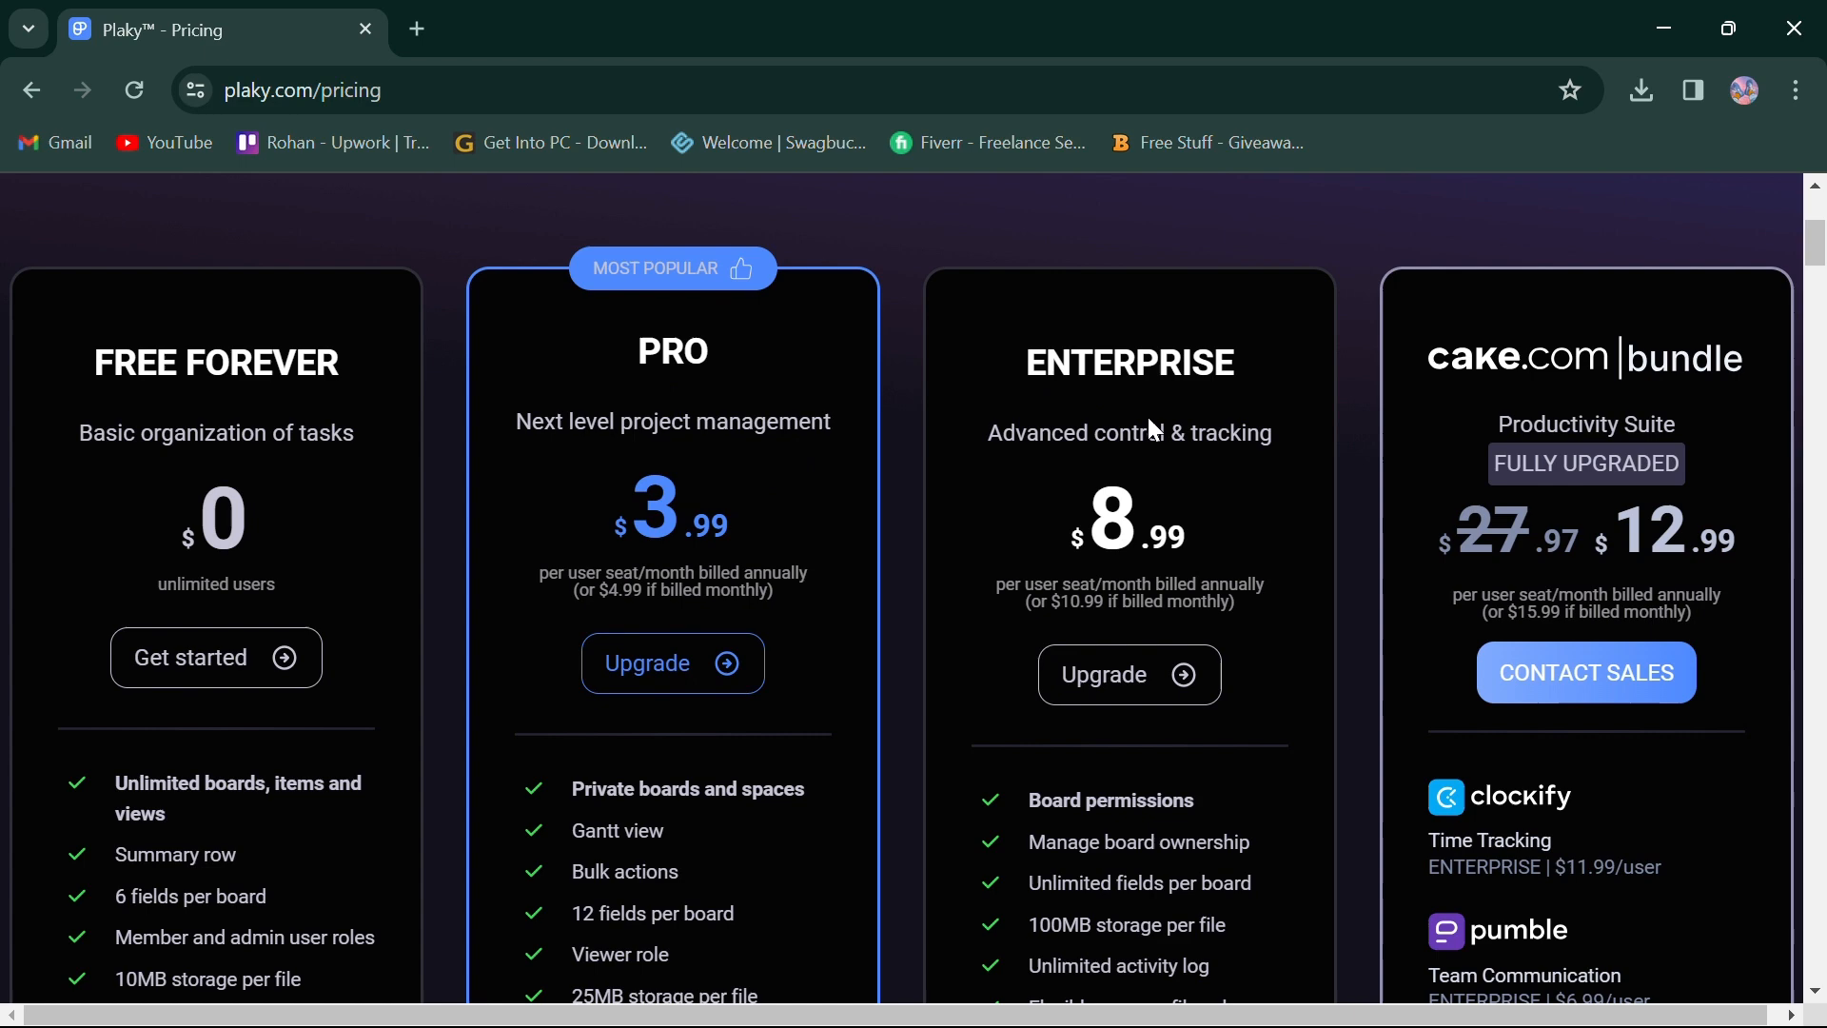